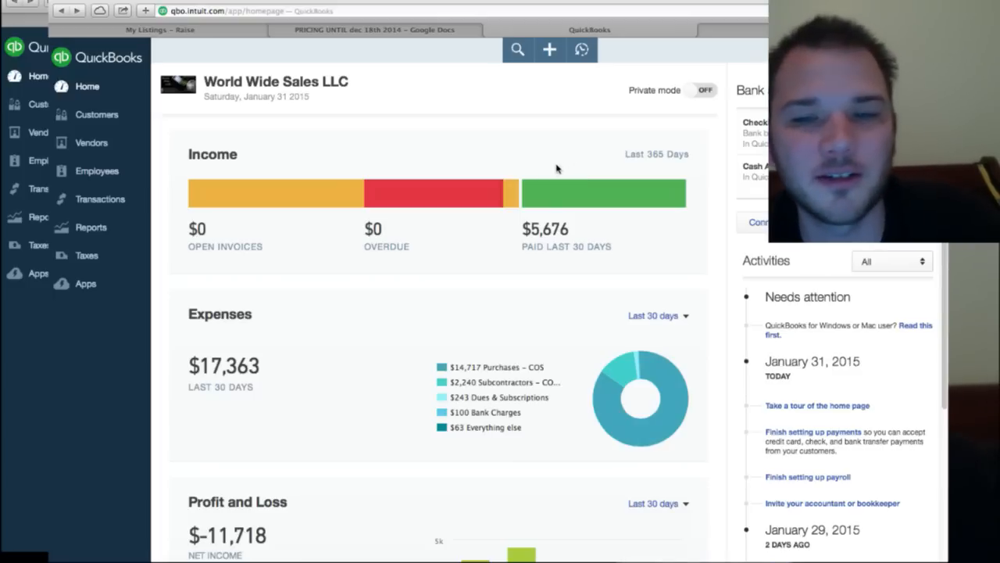
# Search Google for 'intuit quickbooks online' and scroll through the results
pyautogui.scroll(-3)
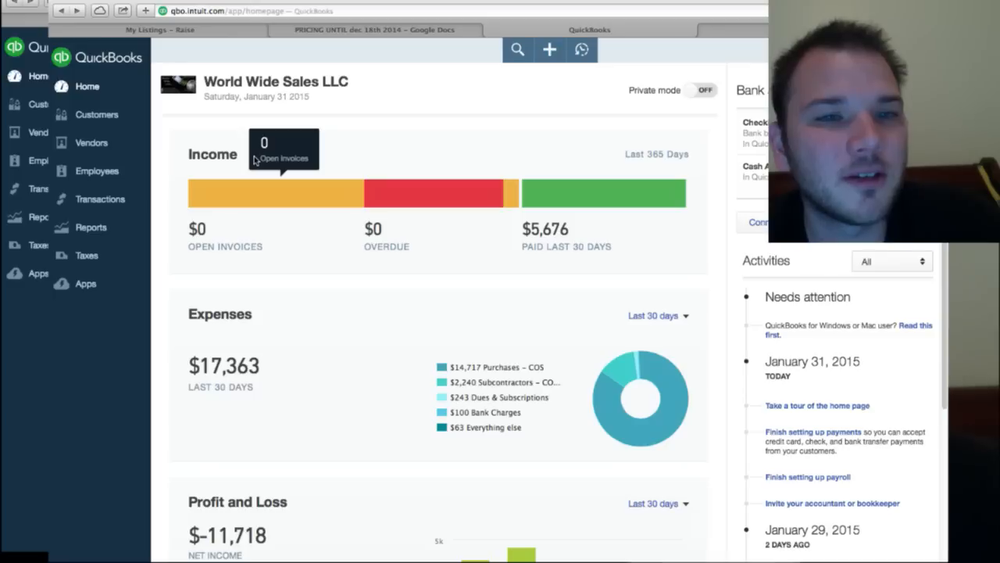
pyautogui.moveTo(156, 162)
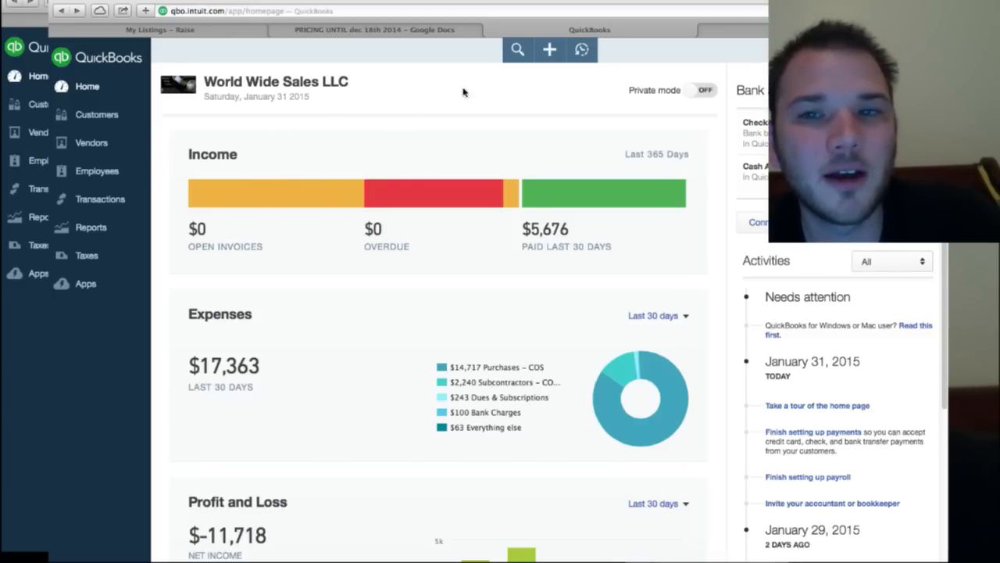
pyautogui.moveTo(730, 29)
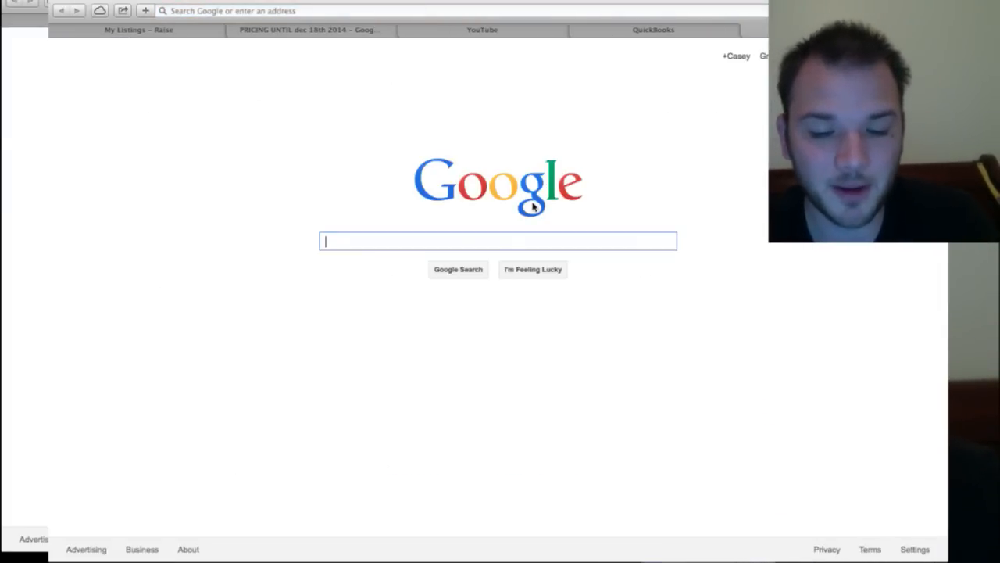
pyautogui.write('intuit quickbooks online')
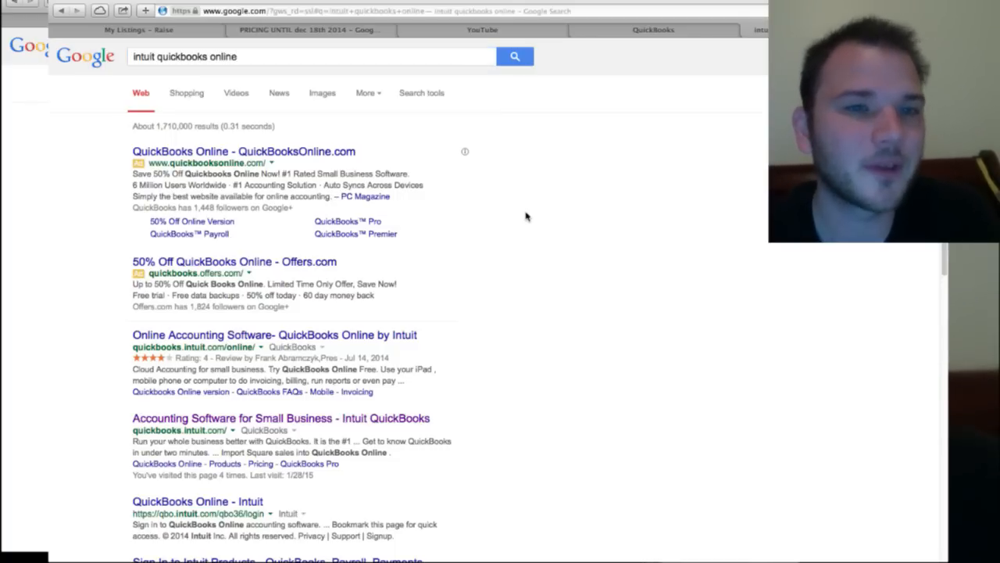
pyautogui.scroll(-3)
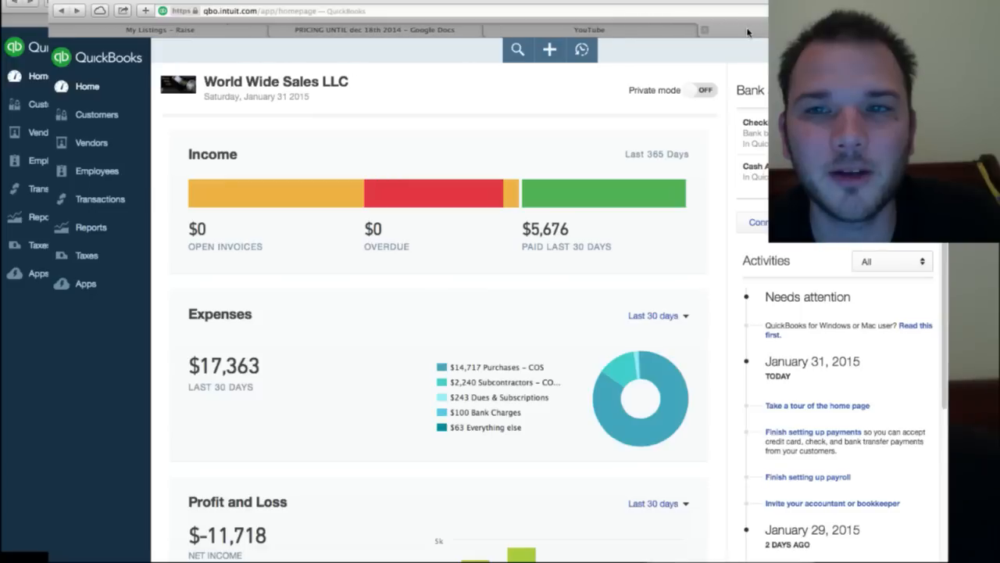
pyautogui.moveTo(437, 193)
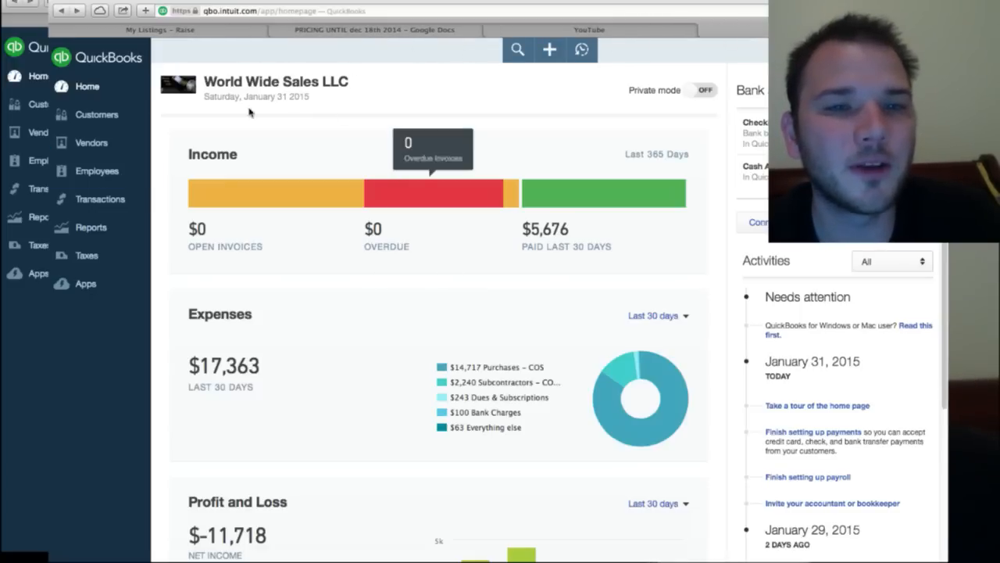
pyautogui.moveTo(451, 84)
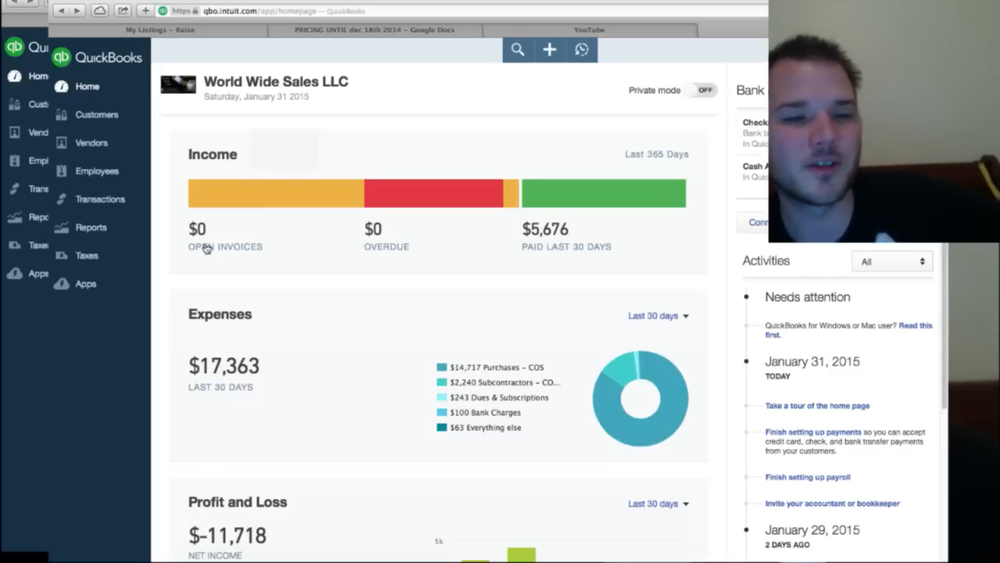
pyautogui.moveTo(436, 242)
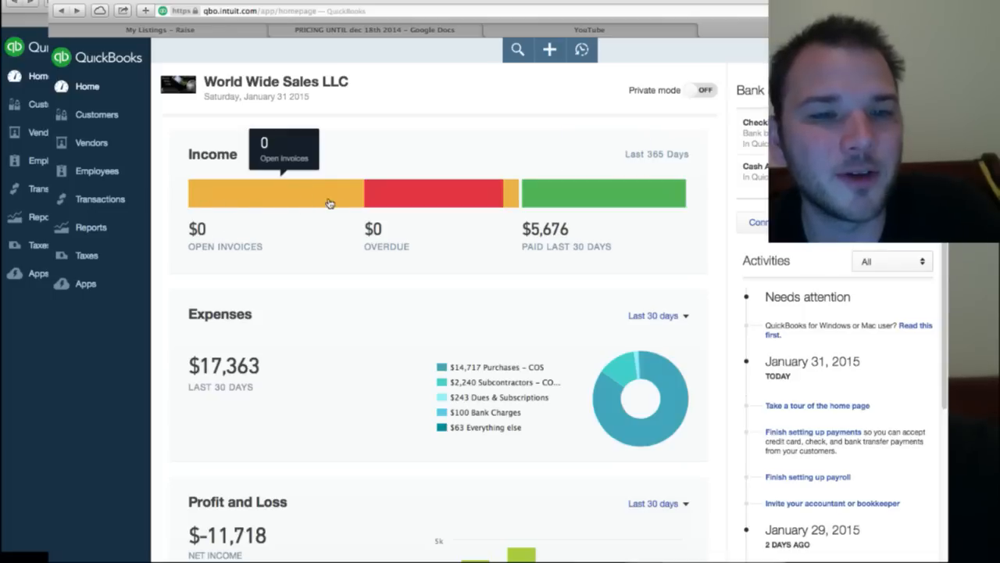
pyautogui.moveTo(314, 186)
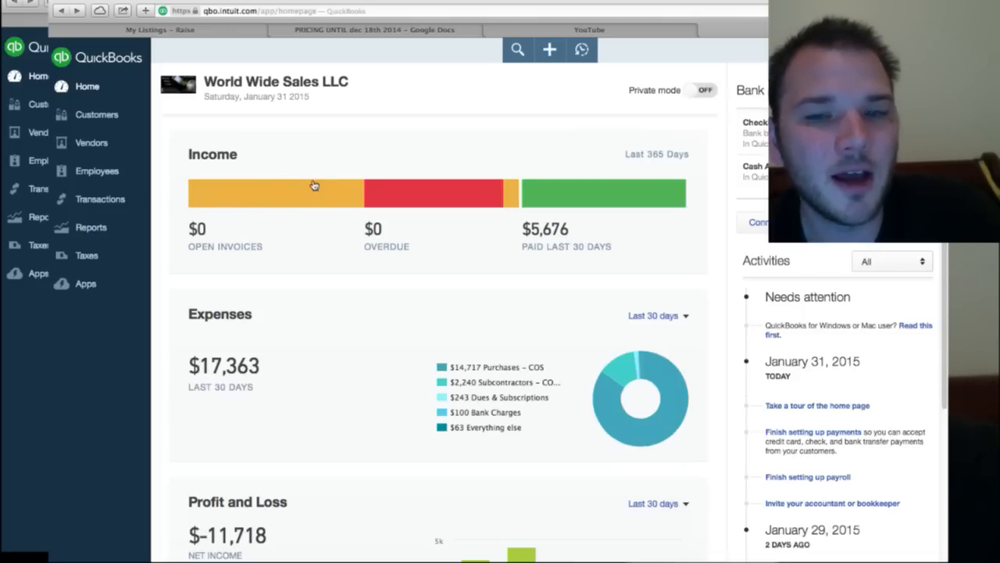
pyautogui.moveTo(588, 192)
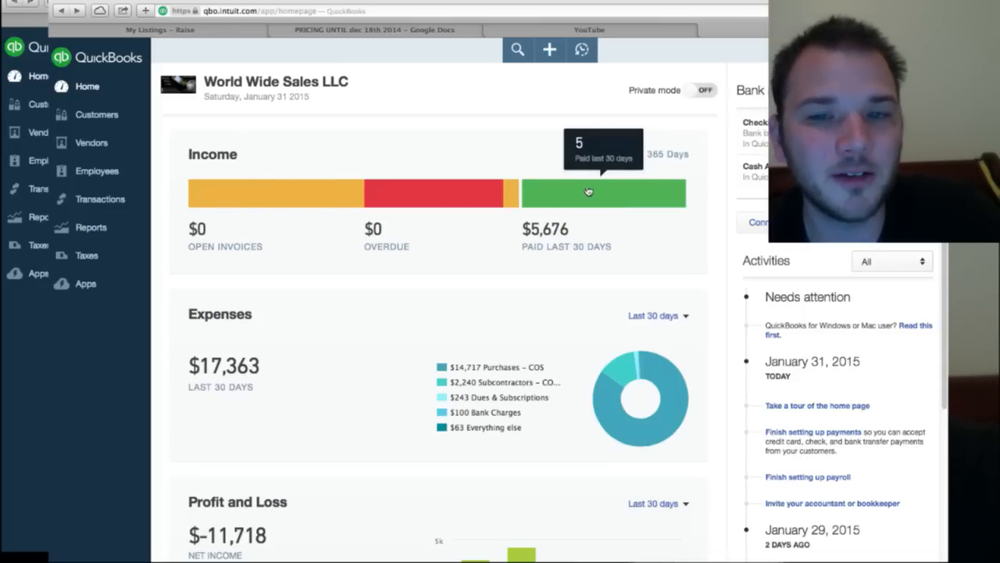
pyautogui.moveTo(406, 191)
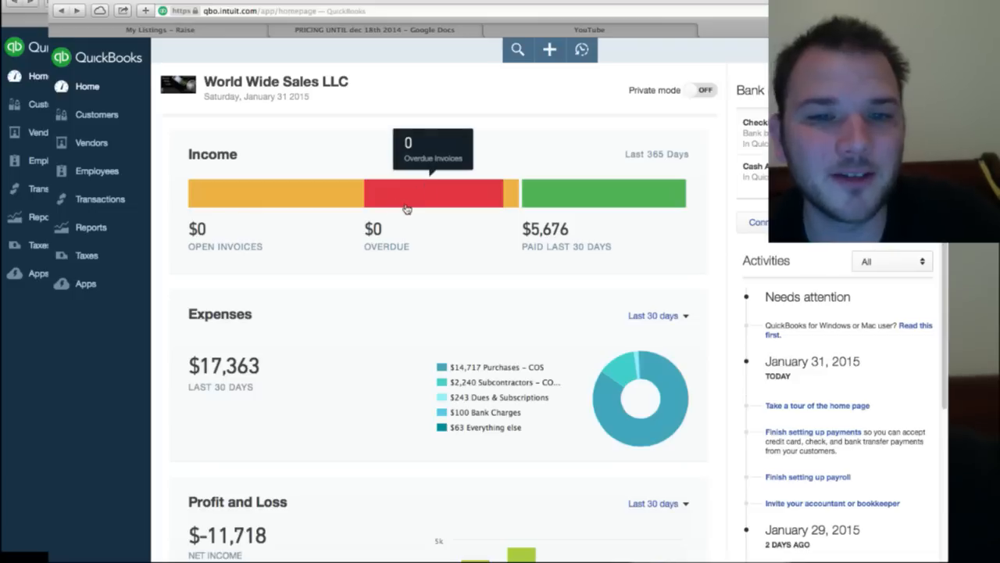
pyautogui.moveTo(406, 209)
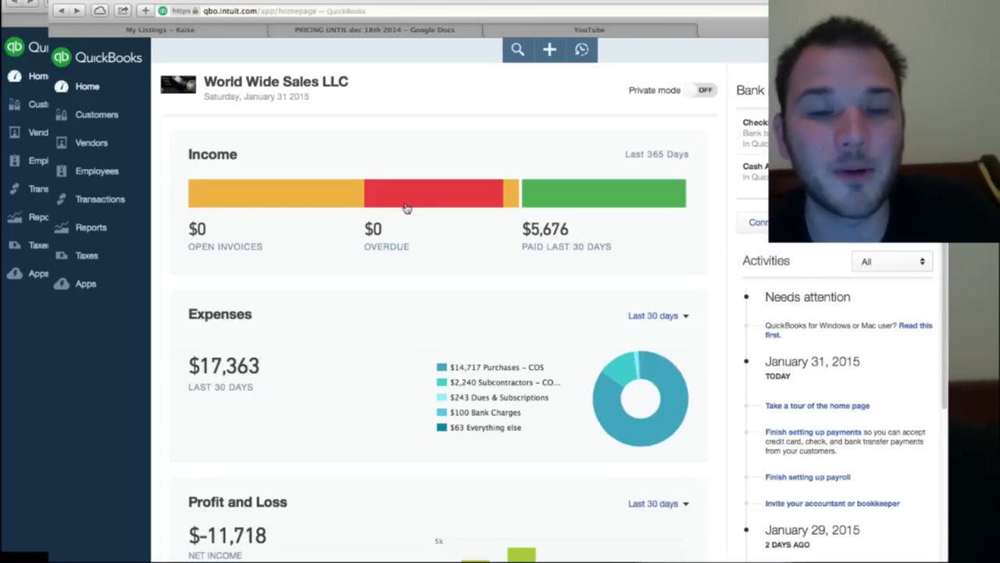
pyautogui.moveTo(863, 366)
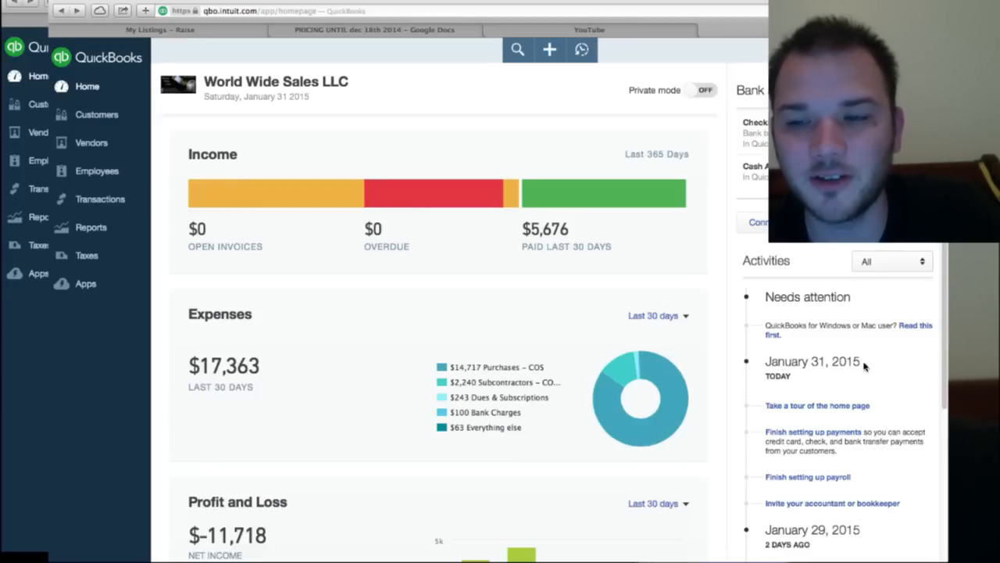
pyautogui.moveTo(415, 195)
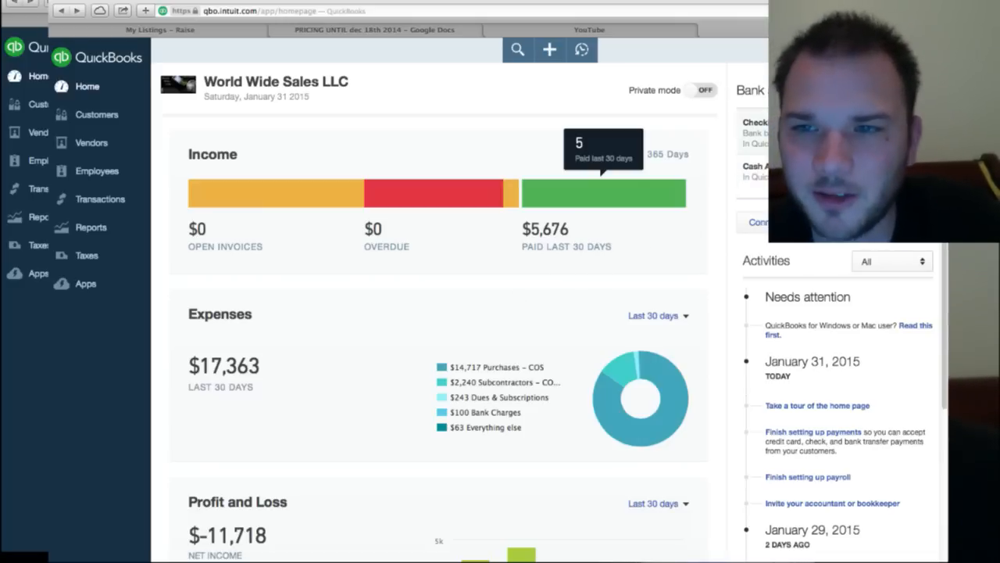
pyautogui.moveTo(703, 89)
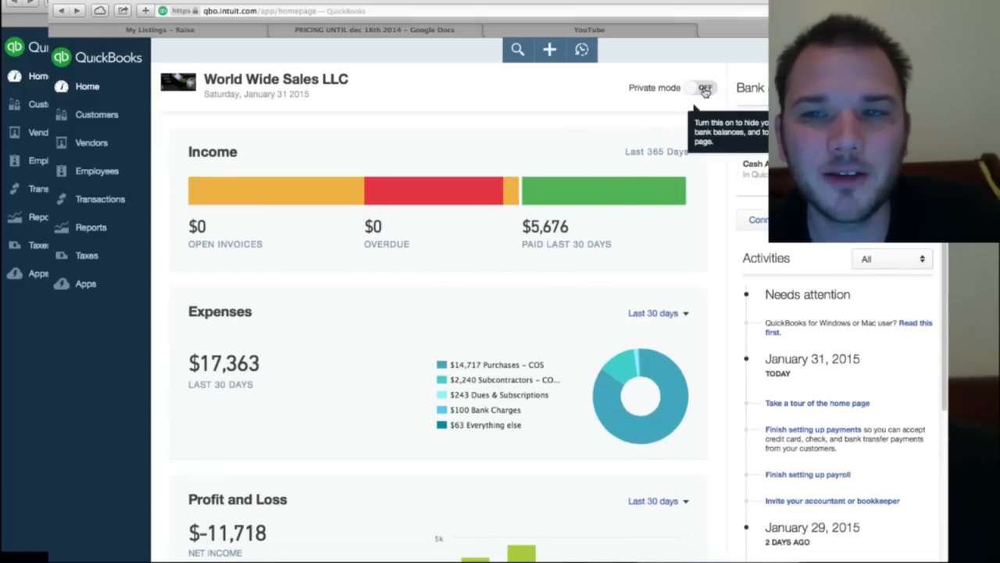
pyautogui.click(701, 86)
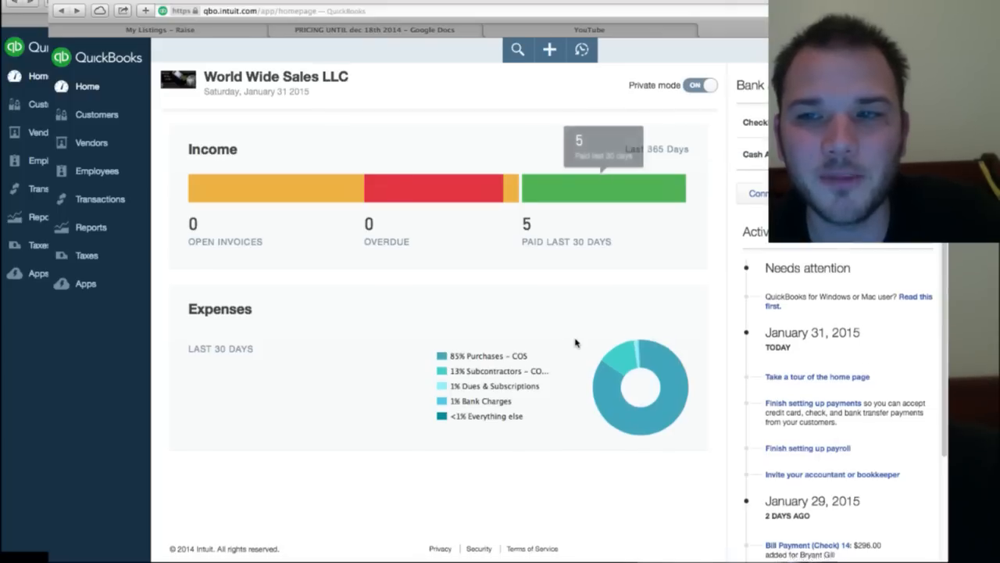
pyautogui.scroll(-3)
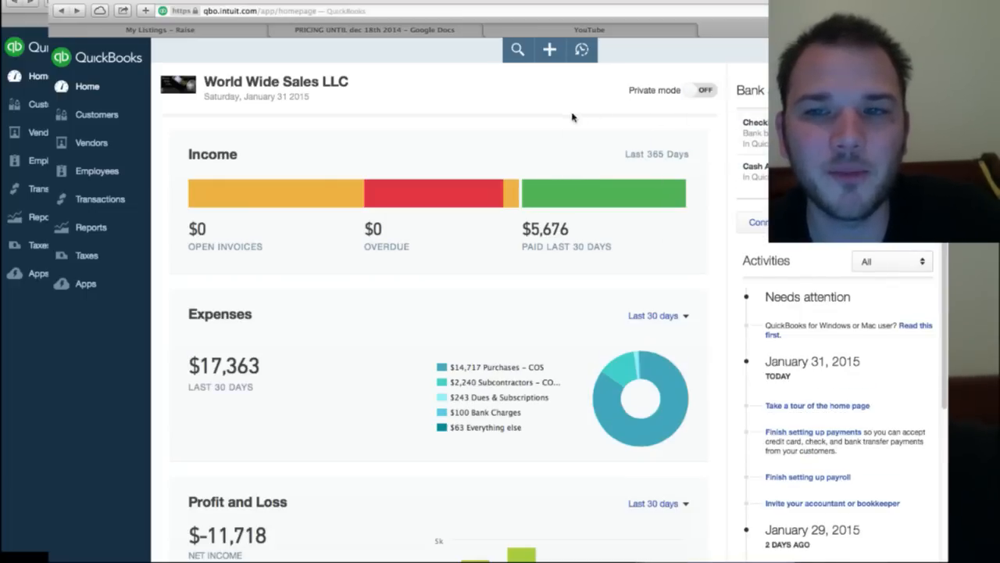
pyautogui.scroll(-3)
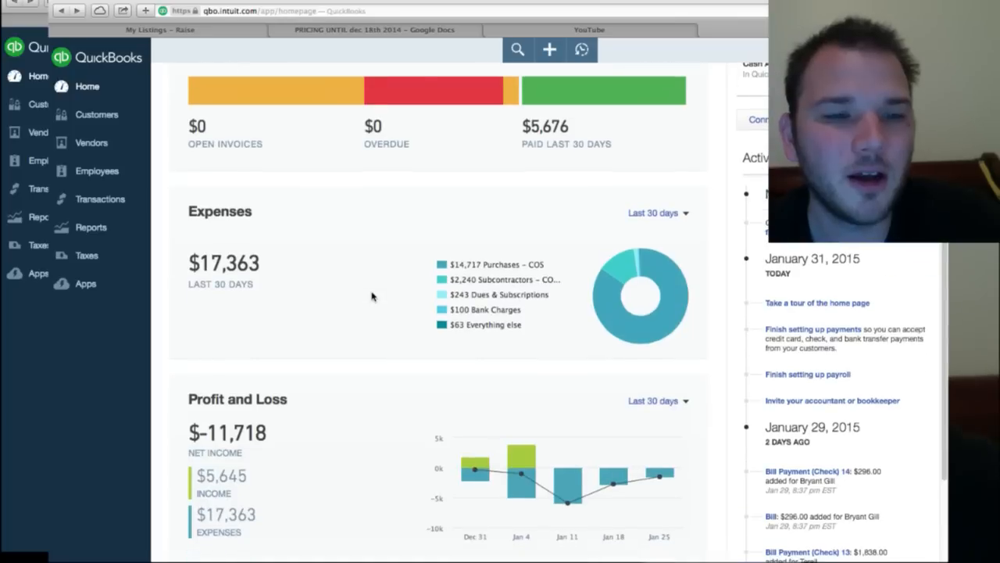
pyautogui.moveTo(202, 303)
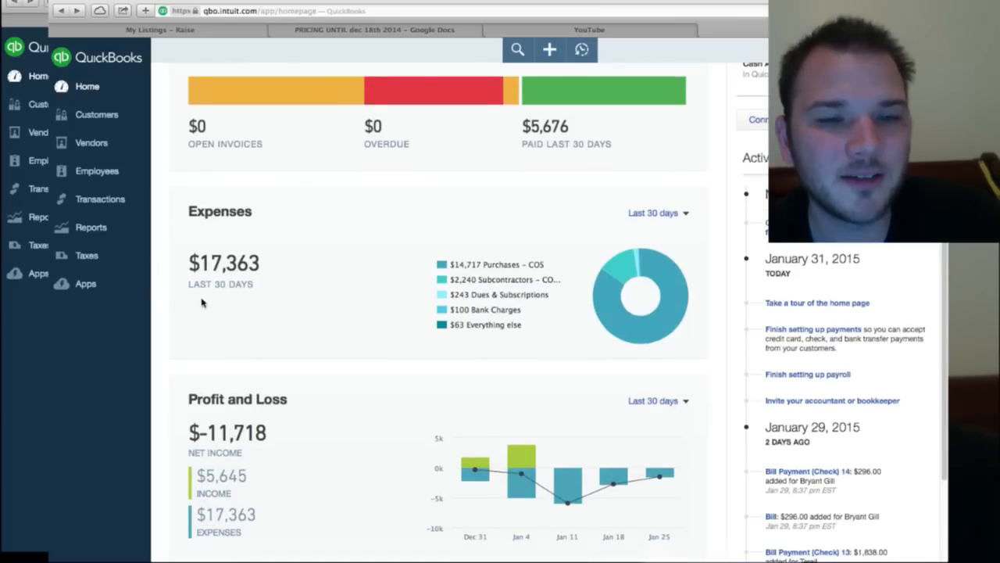
pyautogui.moveTo(286, 279)
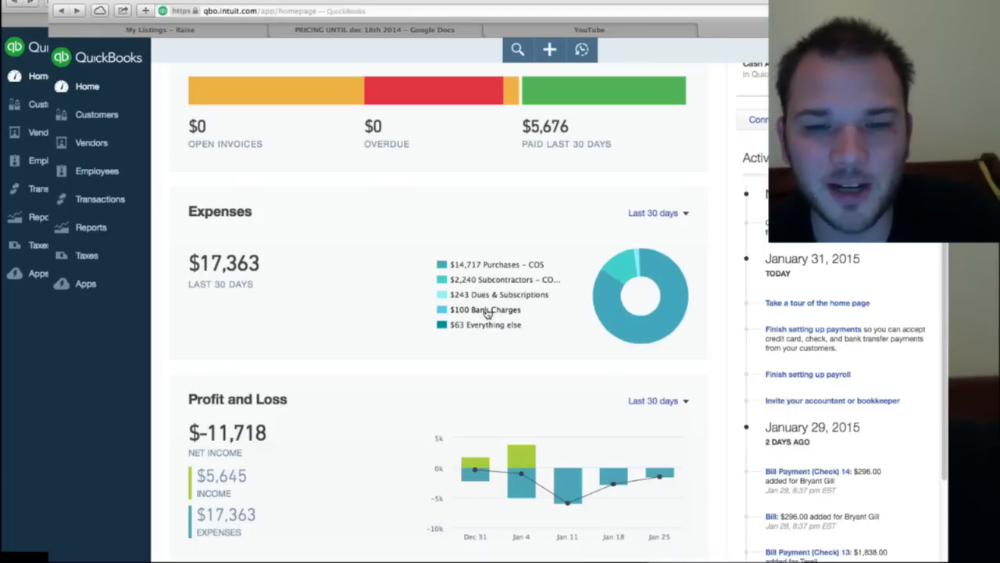
pyautogui.moveTo(501, 328)
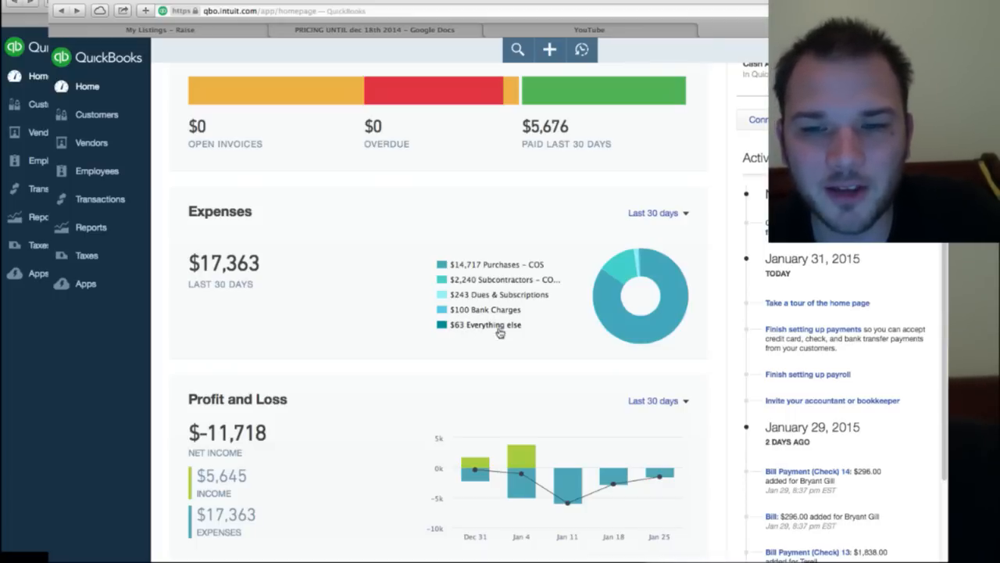
pyautogui.moveTo(656, 328)
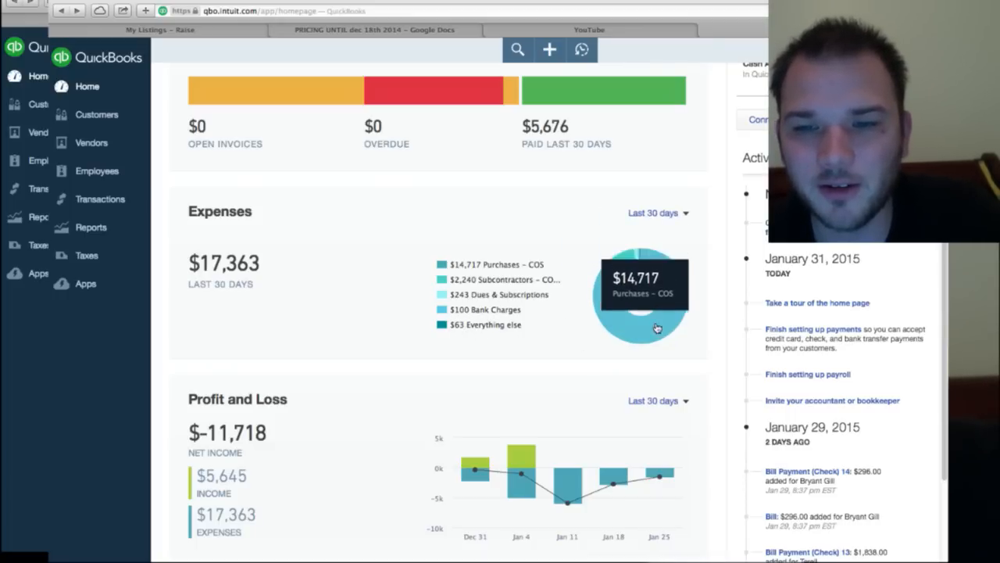
pyautogui.click(658, 213)
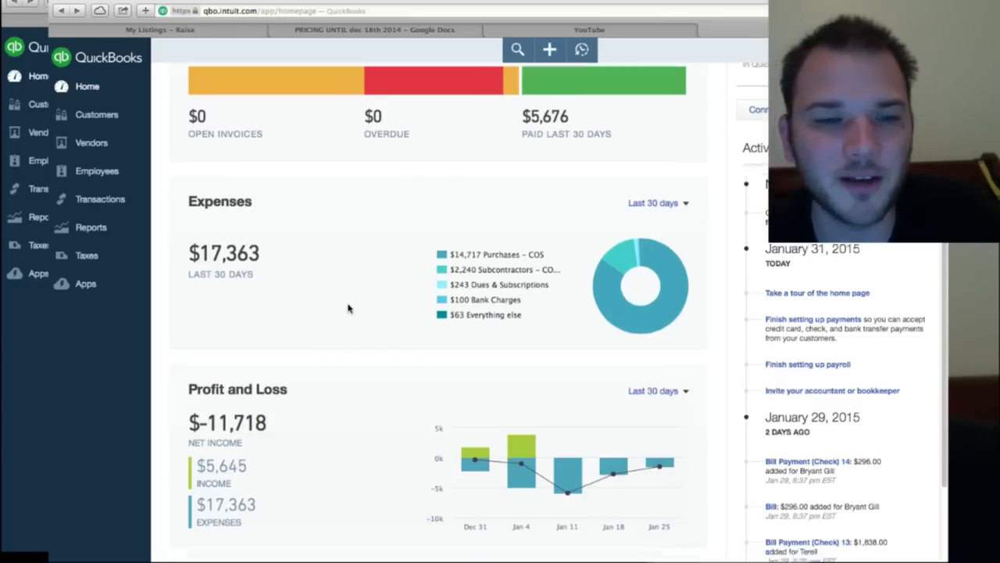
pyautogui.scroll(-3)
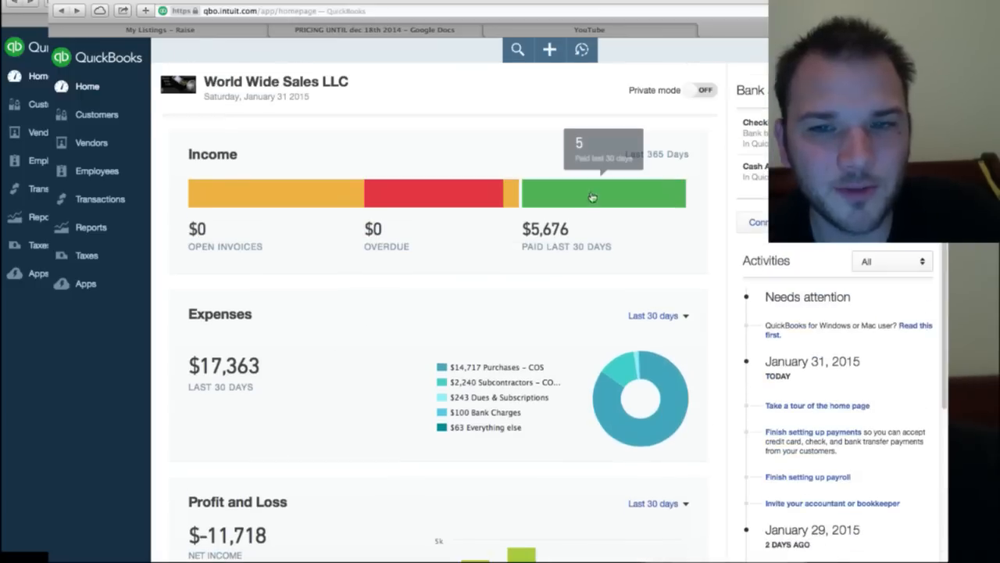
pyautogui.moveTo(570, 235)
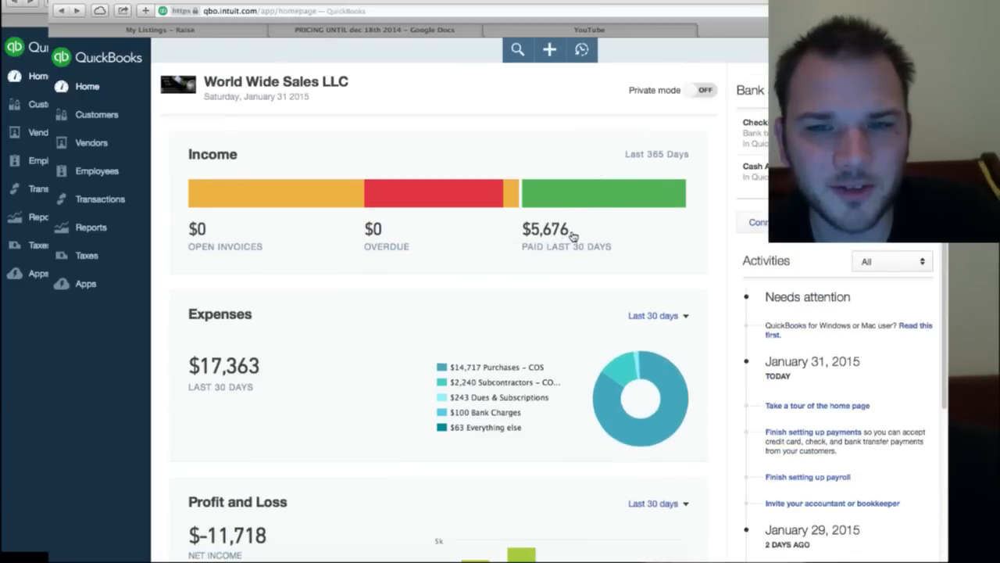
pyautogui.scroll(-3)
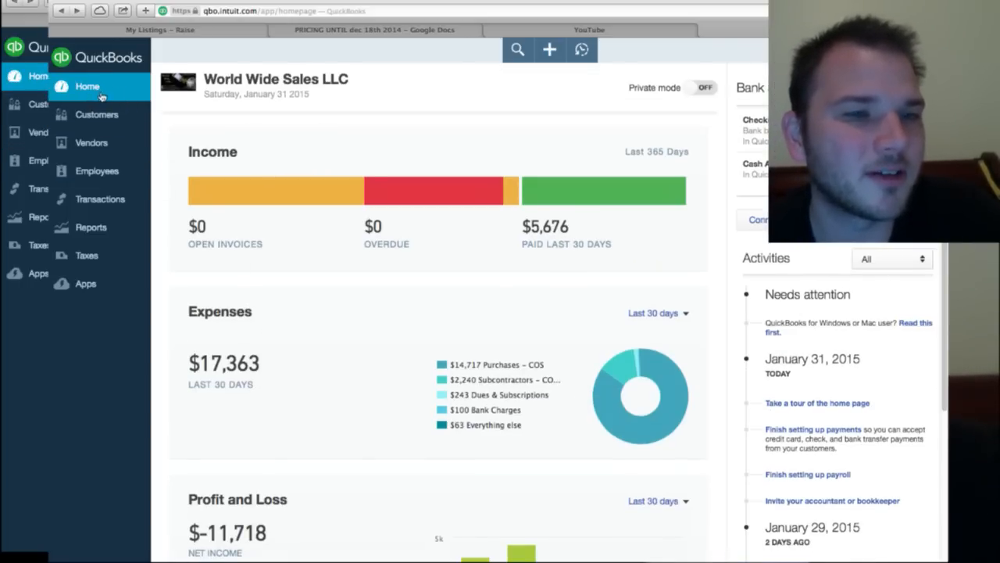
pyautogui.click(97, 114)
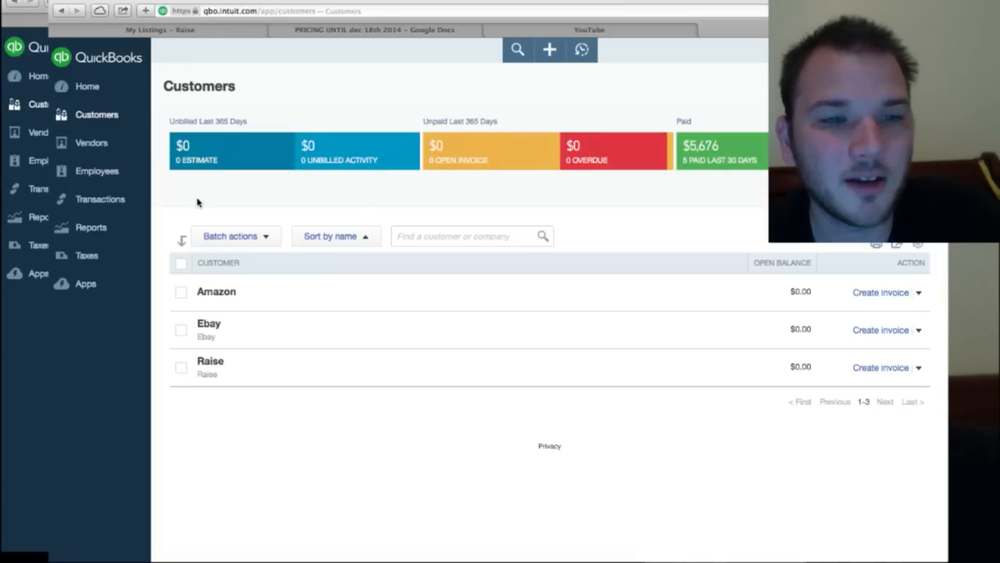
pyautogui.moveTo(194, 199)
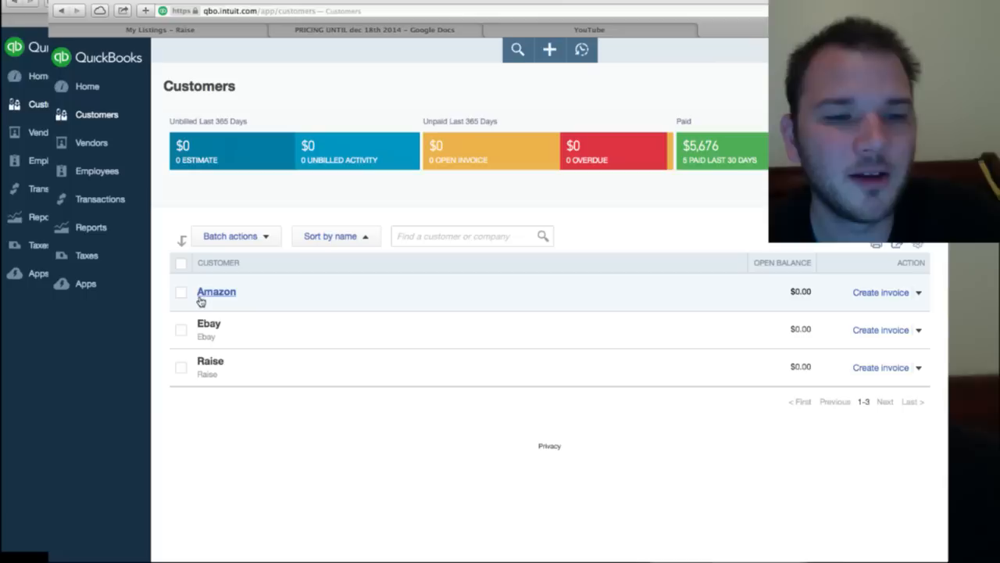
pyautogui.moveTo(209, 325)
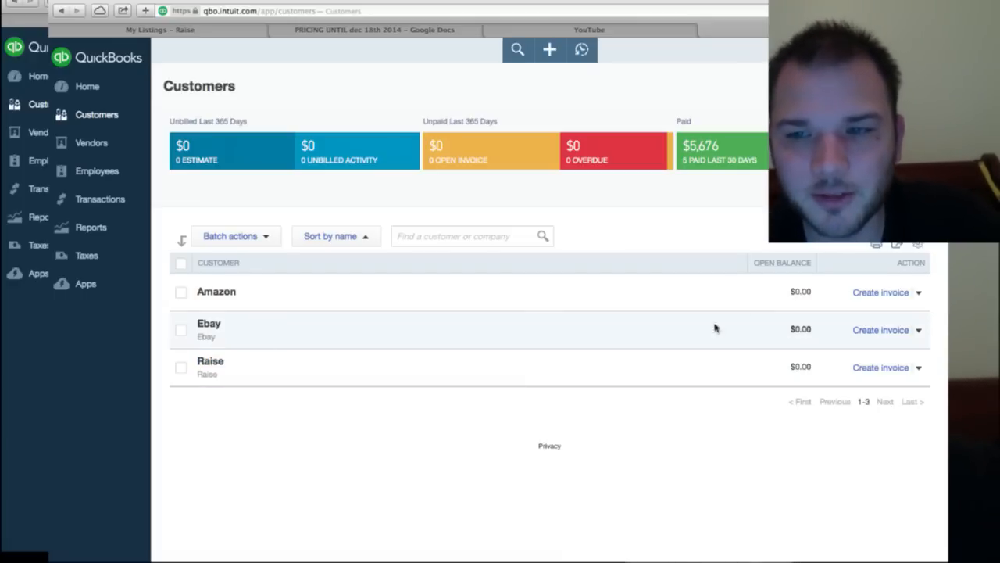
pyautogui.moveTo(457, 193)
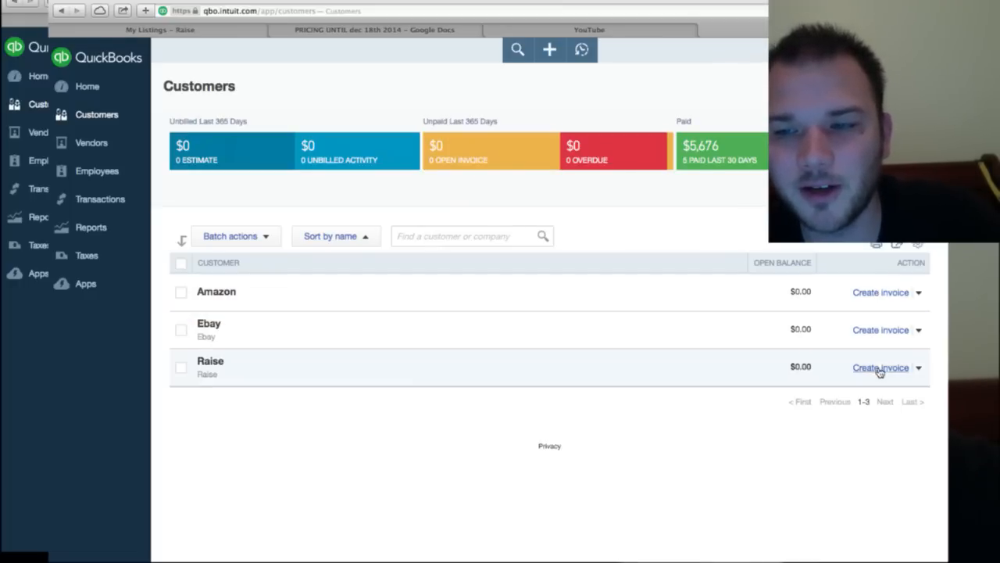
pyautogui.click(919, 292)
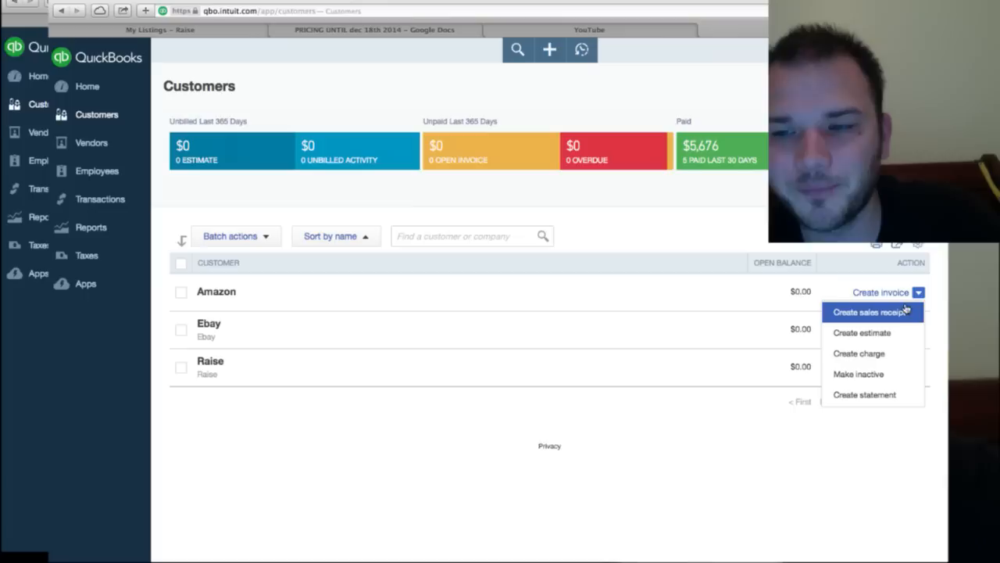
pyautogui.moveTo(862, 332)
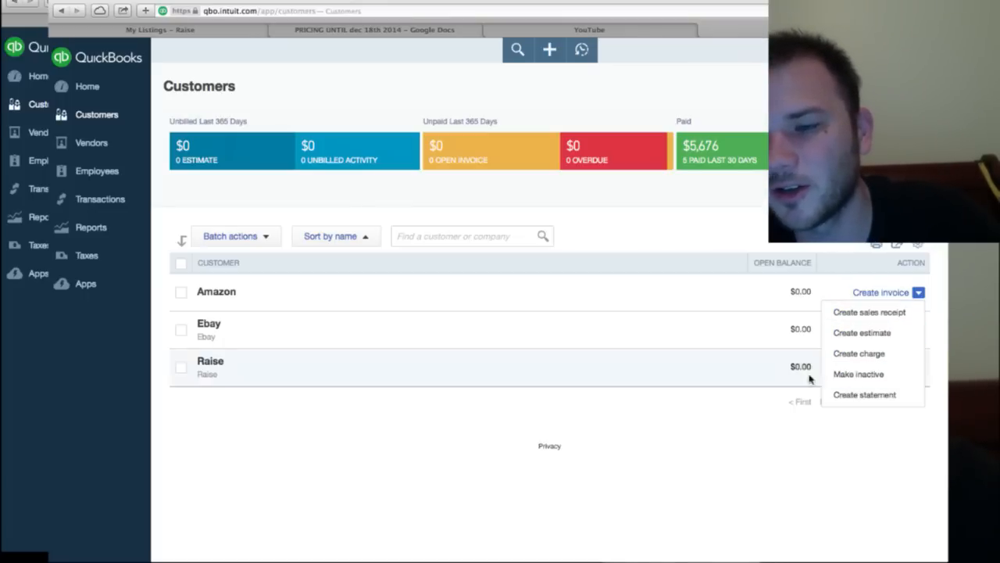
pyautogui.click(918, 291)
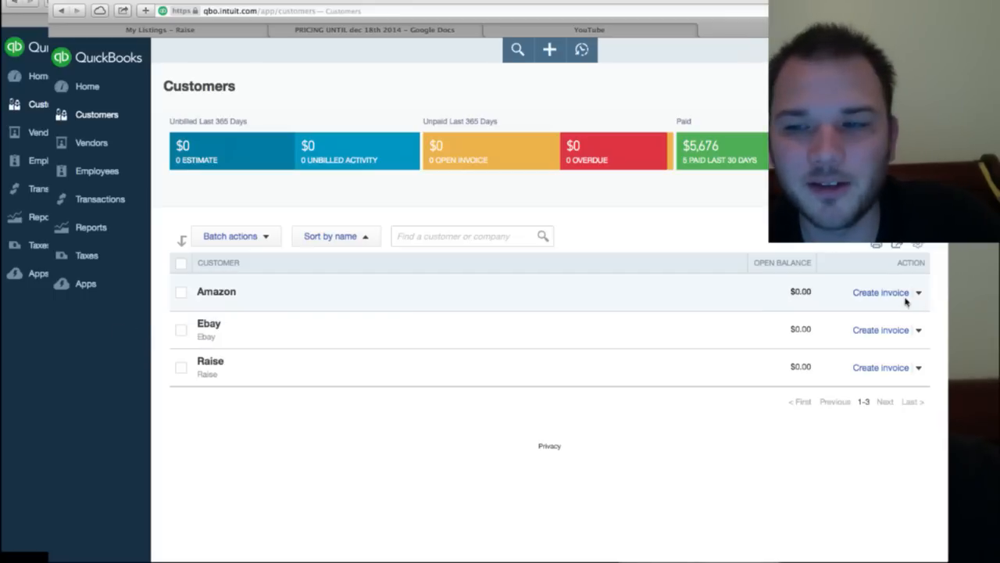
pyautogui.click(92, 143)
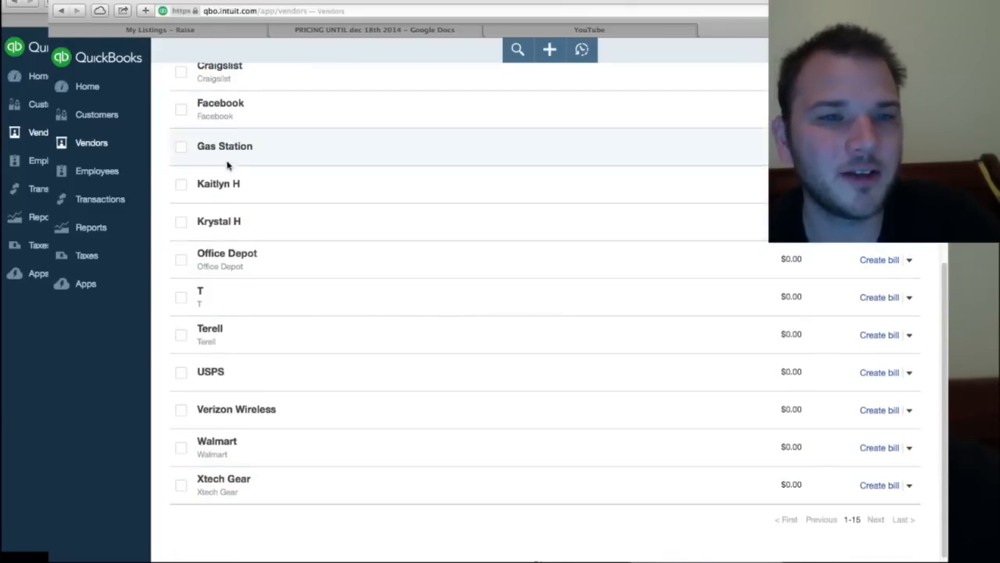
pyautogui.moveTo(262, 198)
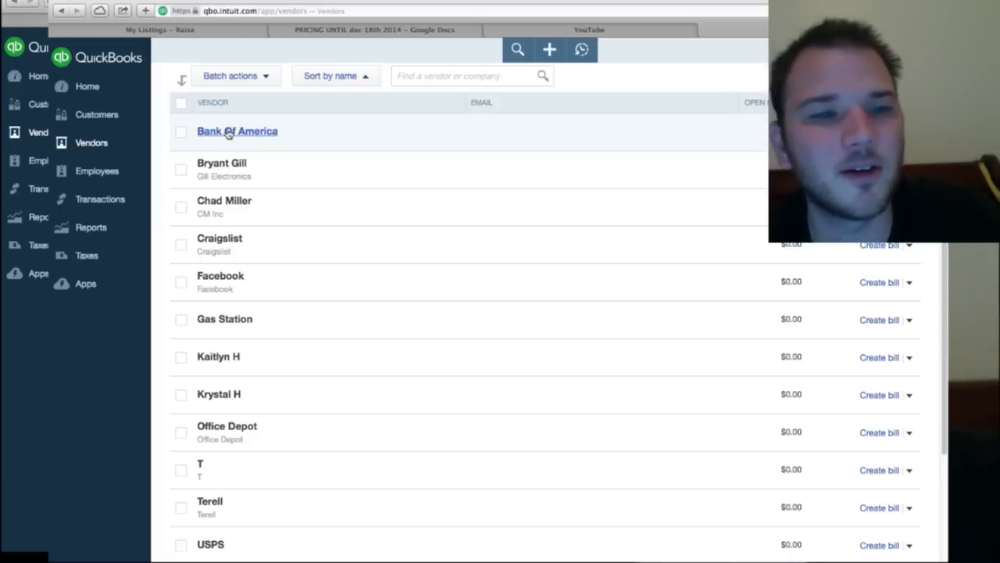
pyautogui.moveTo(97, 170)
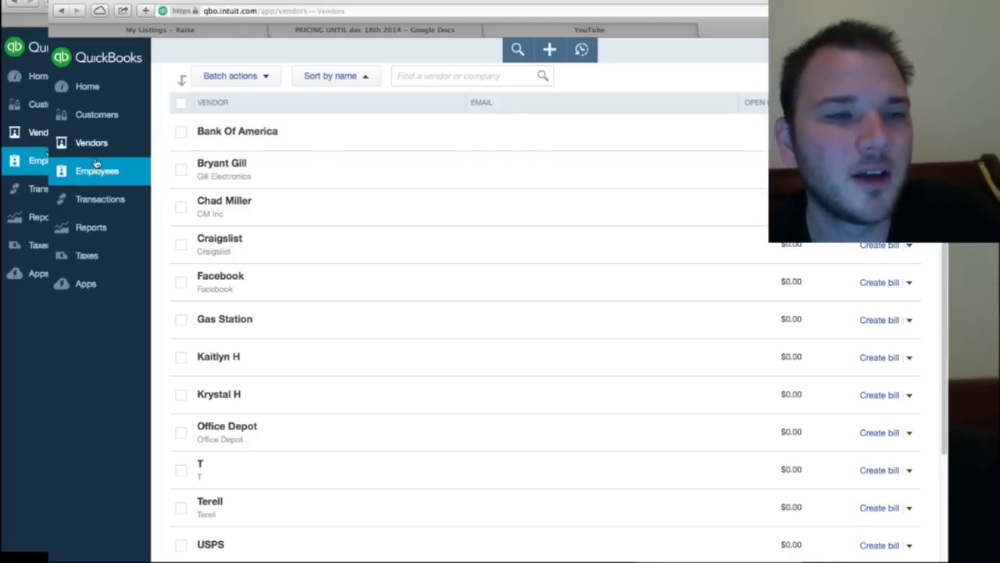
# View the empty Employees page, then the Reports overview (-$11,718 net income) with Taxes expanded
pyautogui.click(96, 171)
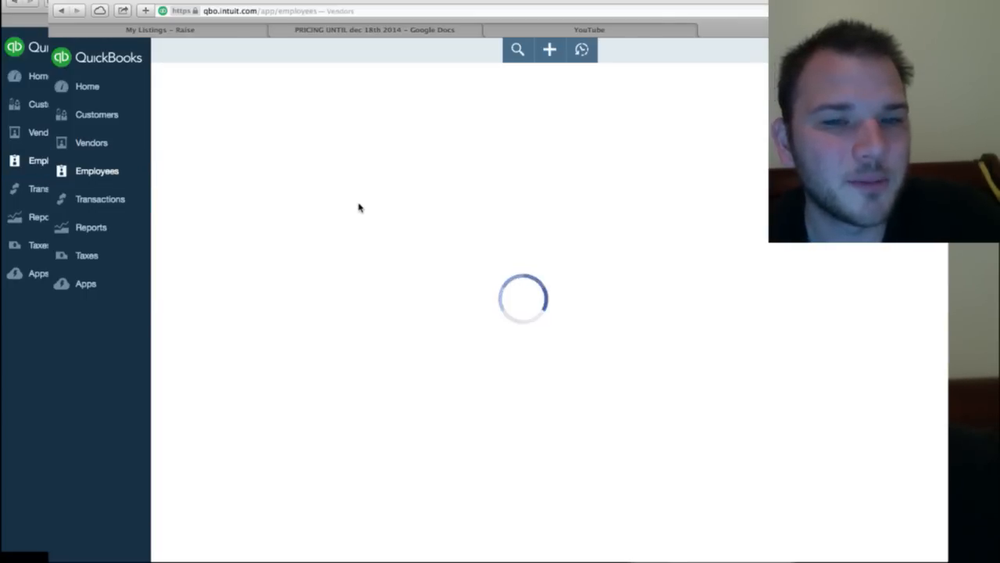
pyautogui.click(97, 170)
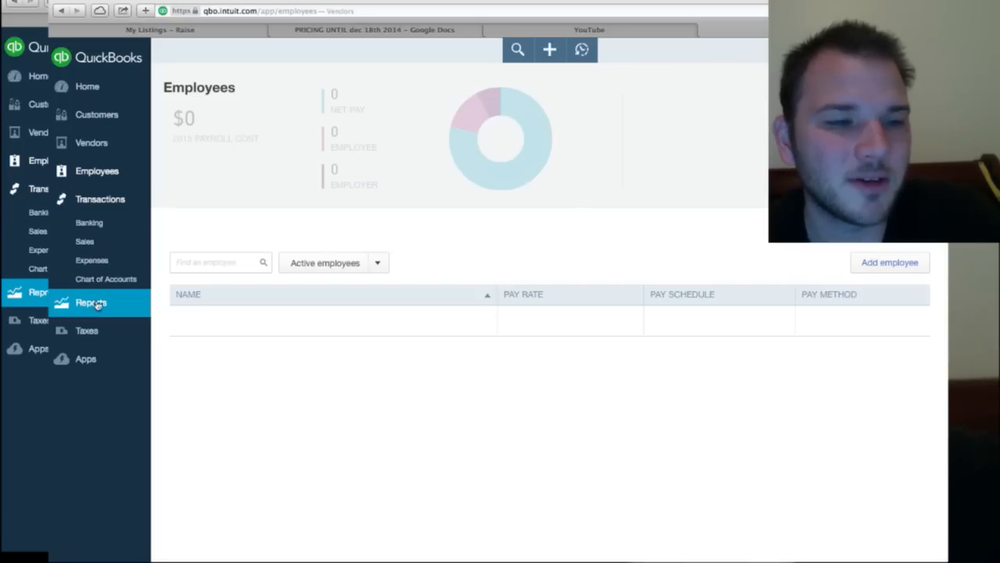
pyautogui.click(92, 302)
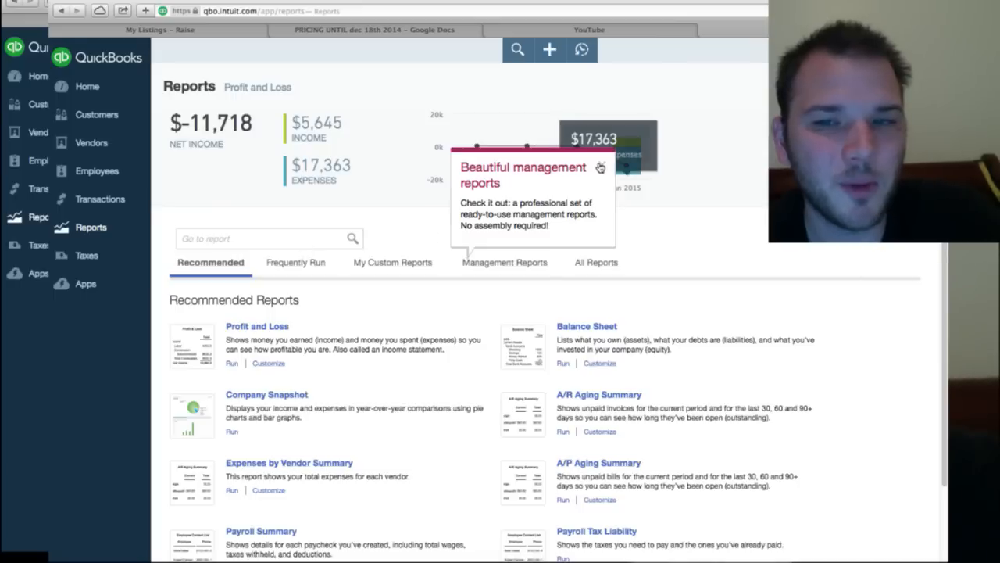
pyautogui.click(600, 167)
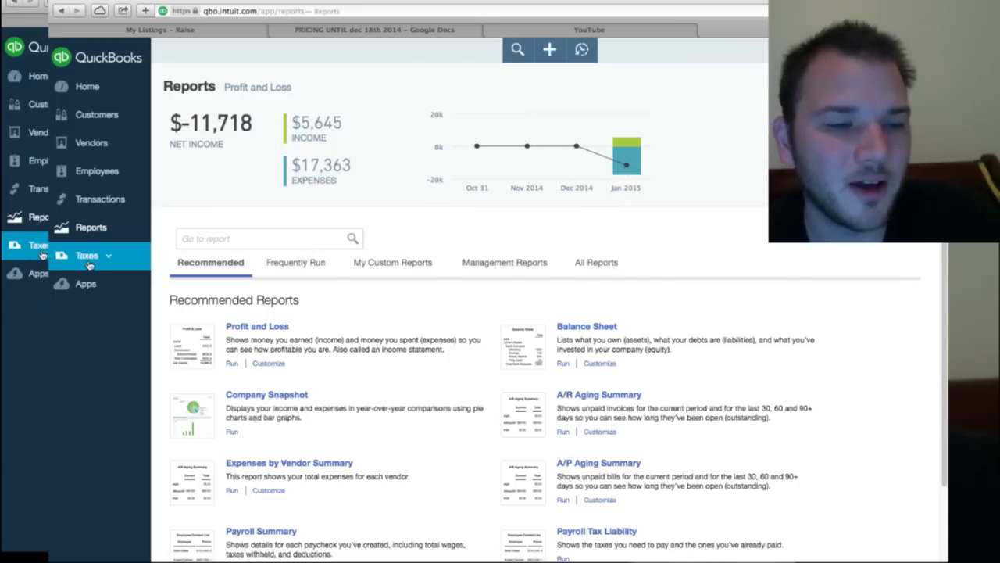
pyautogui.click(86, 255)
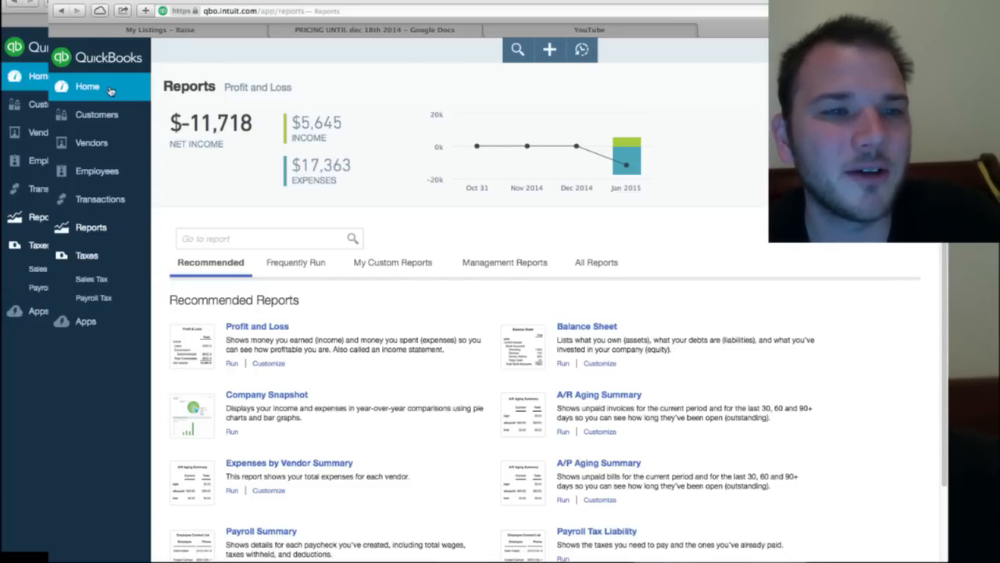
# Return to the Home dashboard and start a new blank bill from the + menu
pyautogui.click(86, 86)
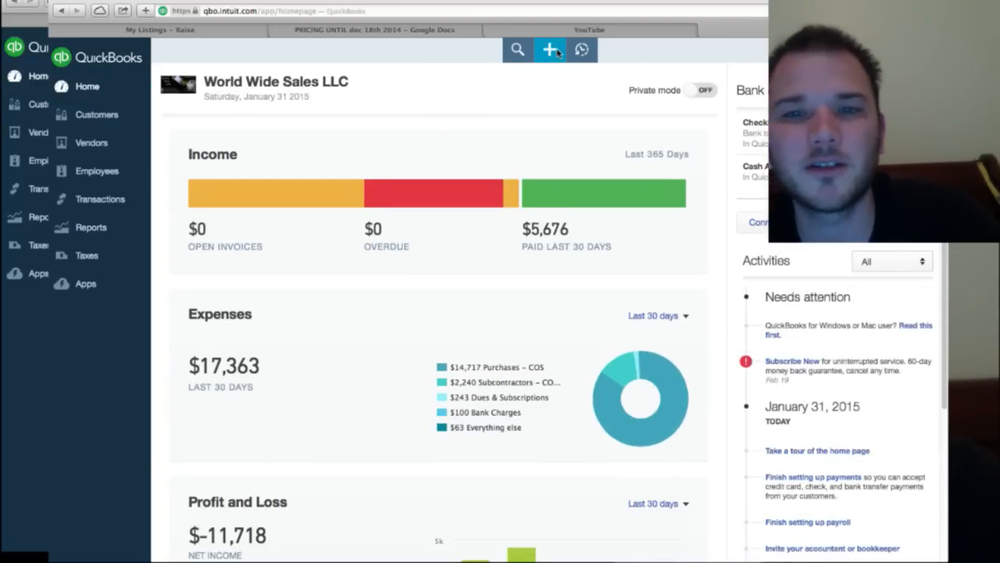
pyautogui.click(550, 49)
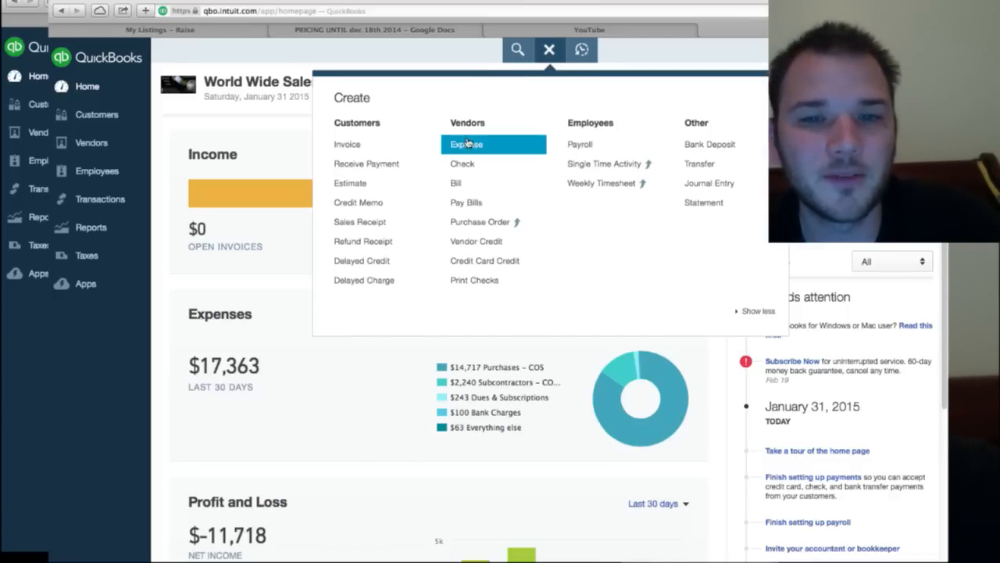
pyautogui.click(466, 144)
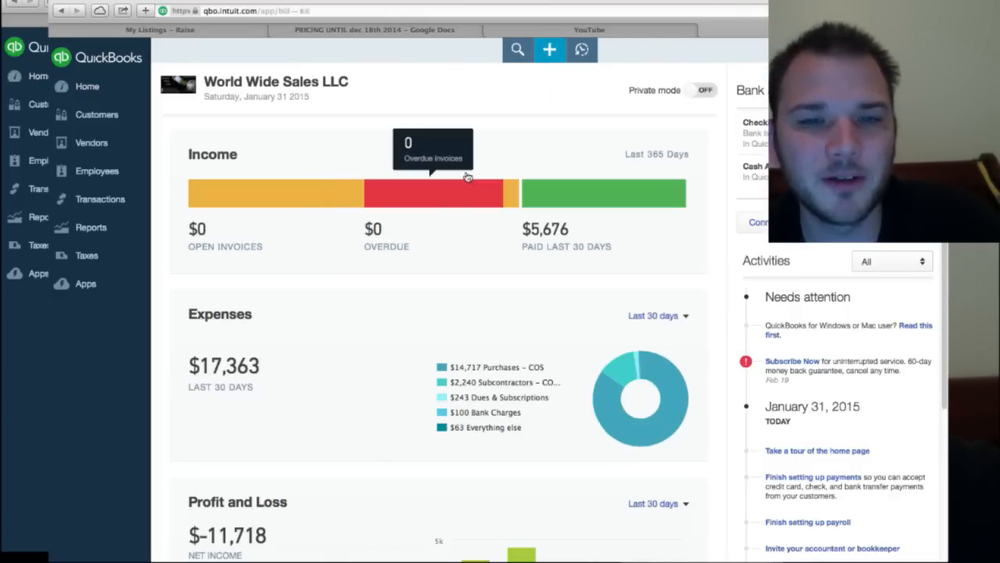
pyautogui.click(549, 49)
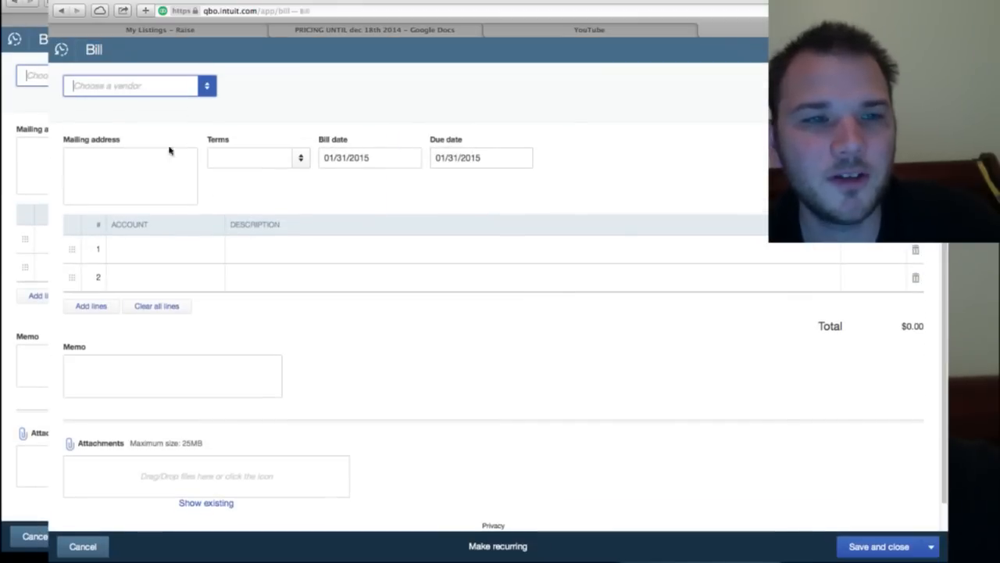
# Set the bill's vendor to Facebook and its terms to Due on receipt
pyautogui.click(139, 85)
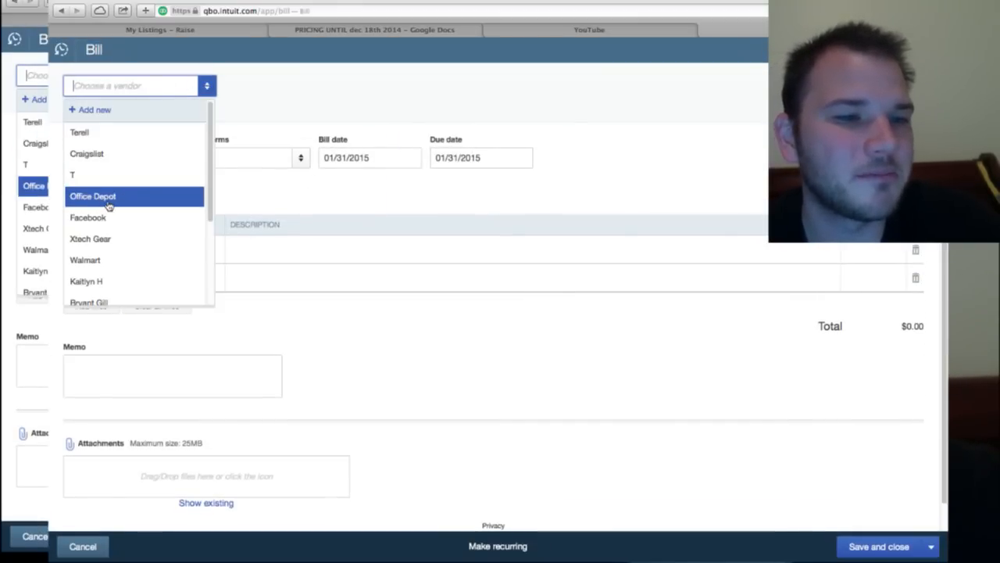
pyautogui.click(87, 217)
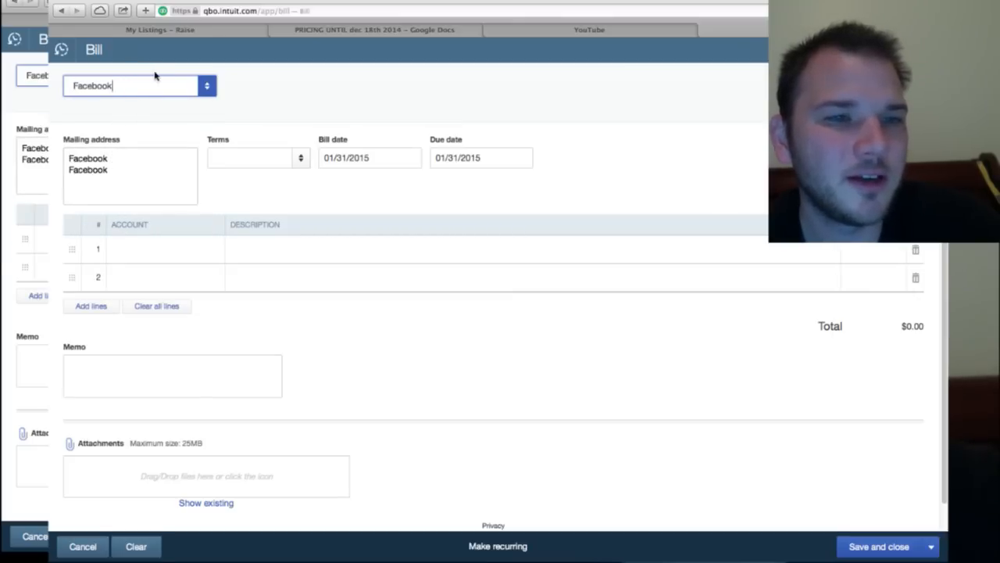
pyautogui.click(206, 85)
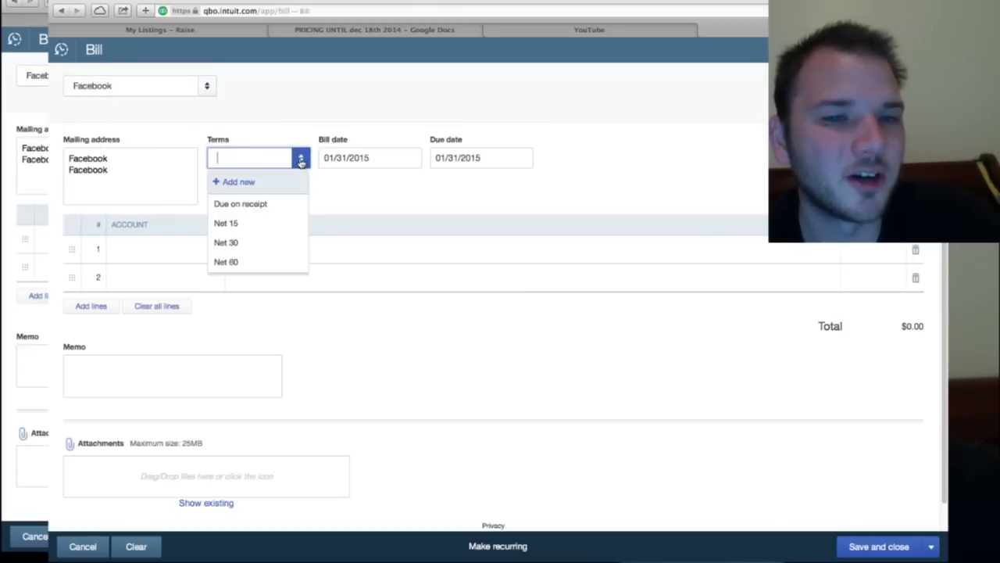
pyautogui.click(240, 203)
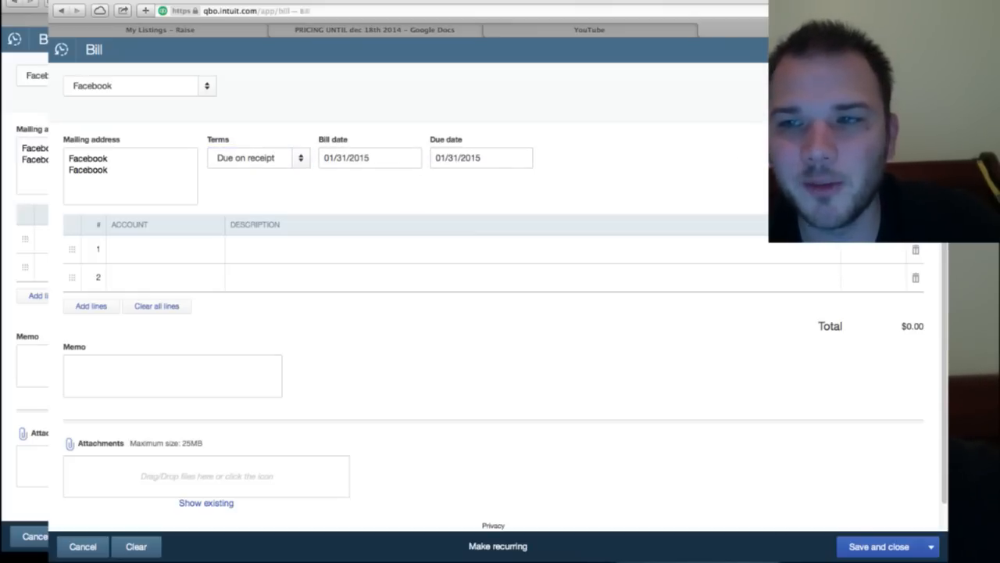
pyautogui.click(156, 249)
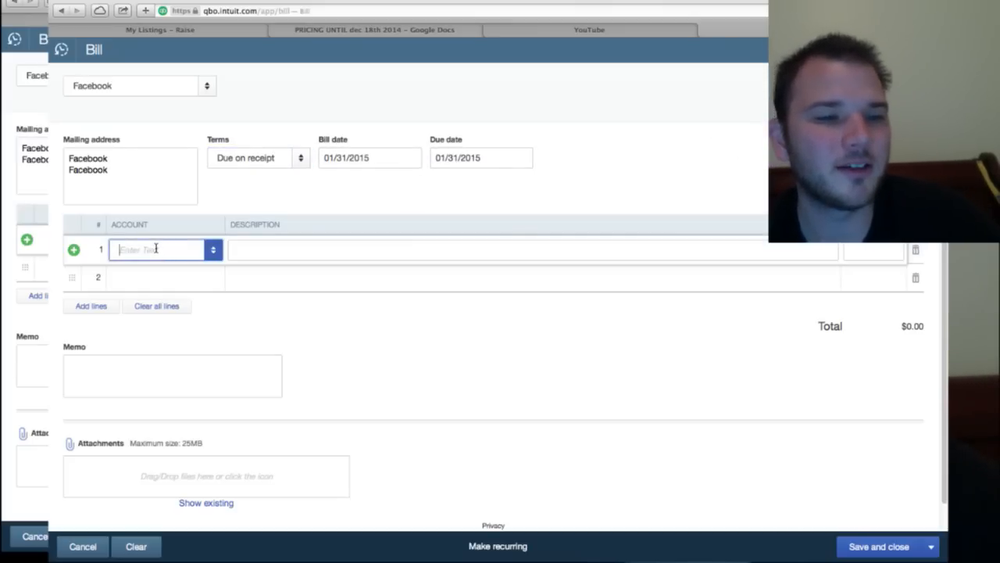
# Add a Purchases - COS line 'Random' for 50.00, then save and close the bill
pyautogui.click(213, 249)
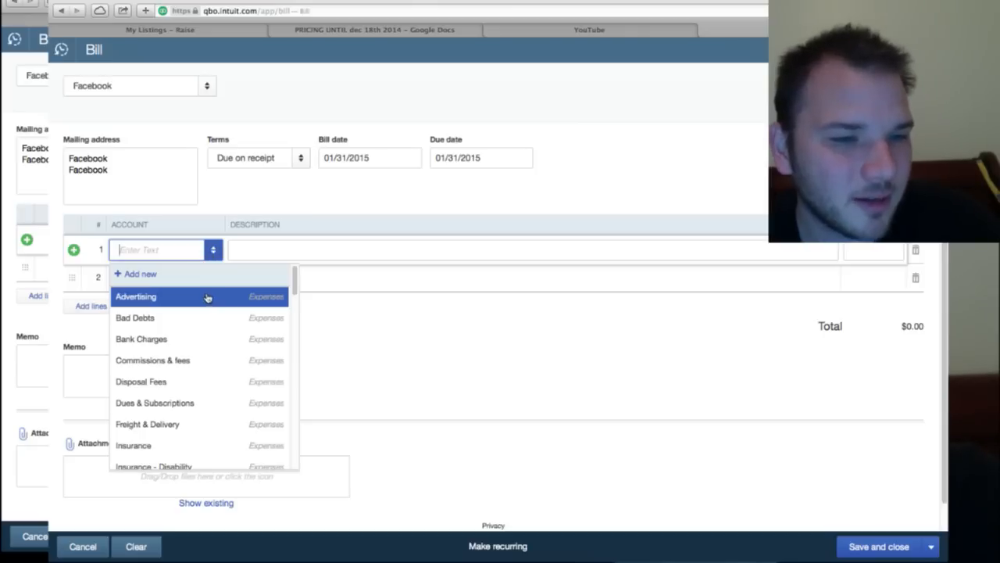
pyautogui.moveTo(180, 317)
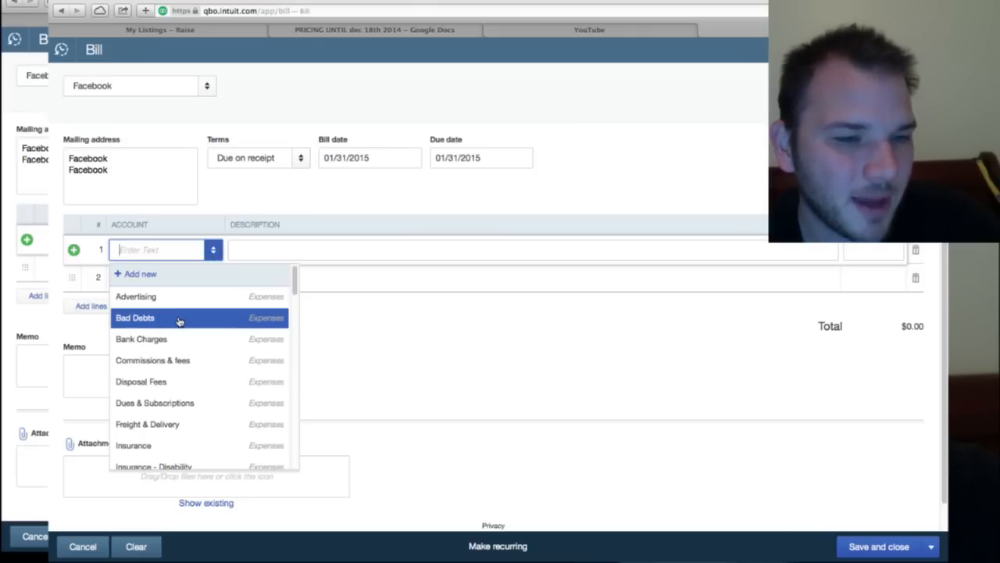
pyautogui.write('Purchases - COS')
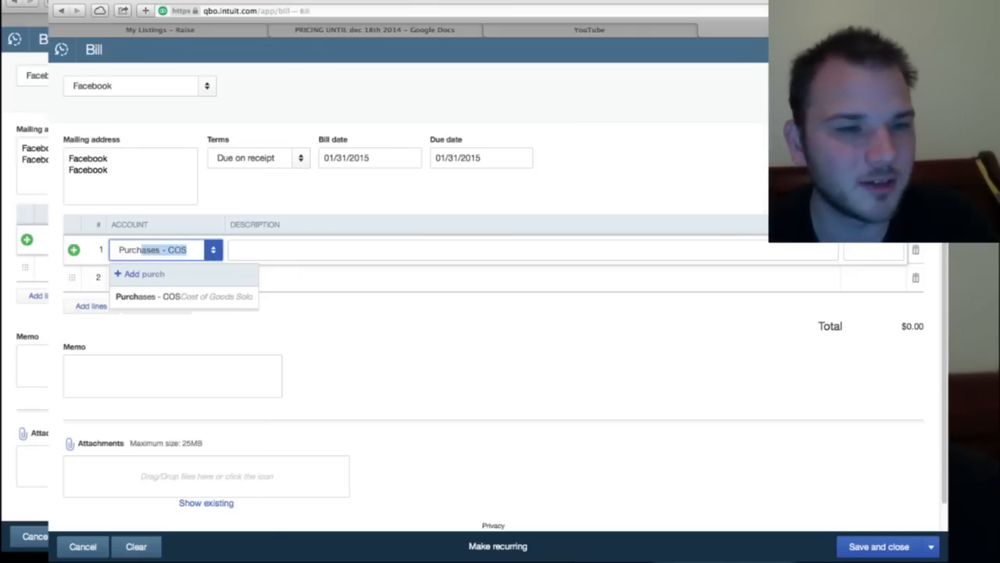
pyautogui.click(146, 296)
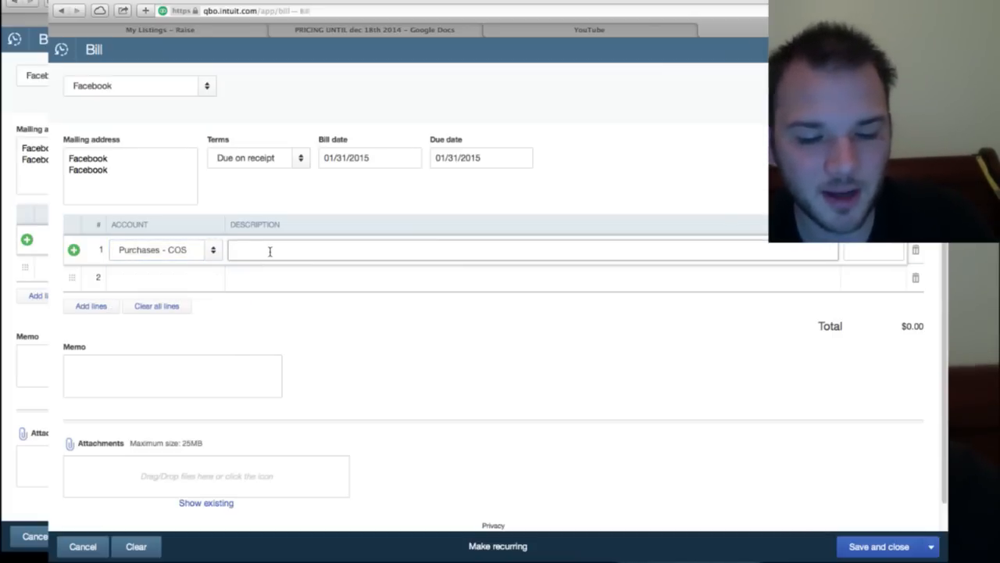
pyautogui.write('Random Item')
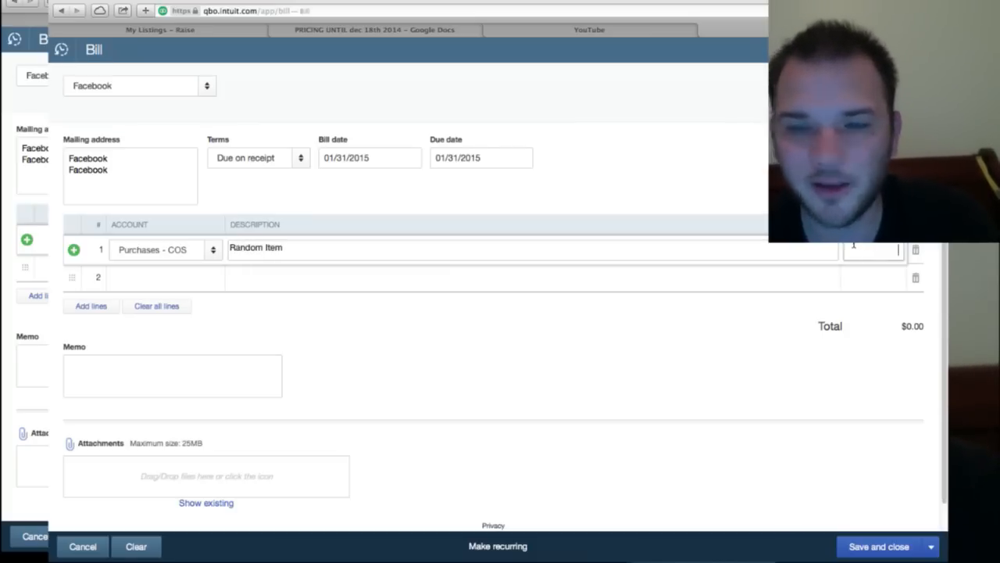
pyautogui.write('50.00')
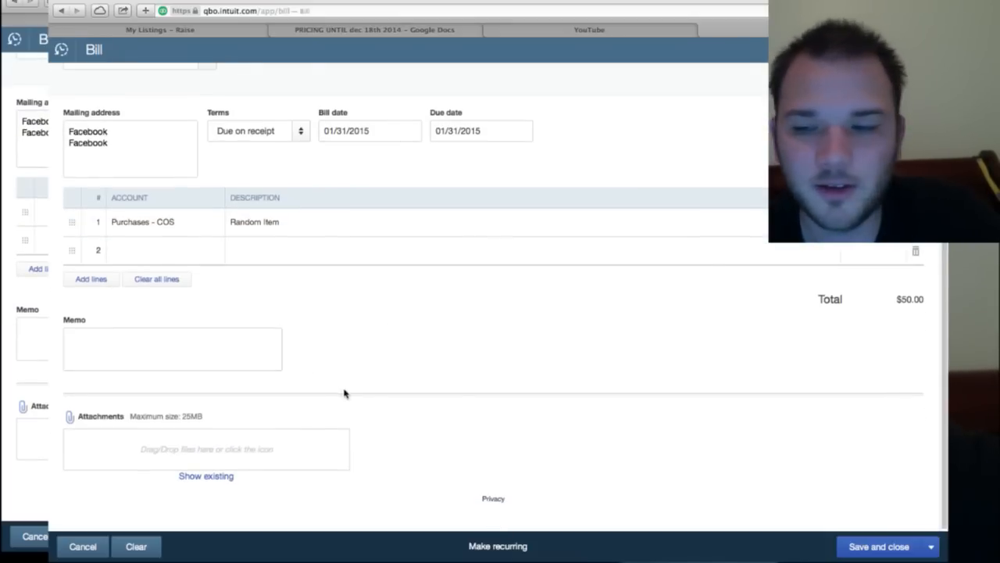
pyautogui.moveTo(432, 330)
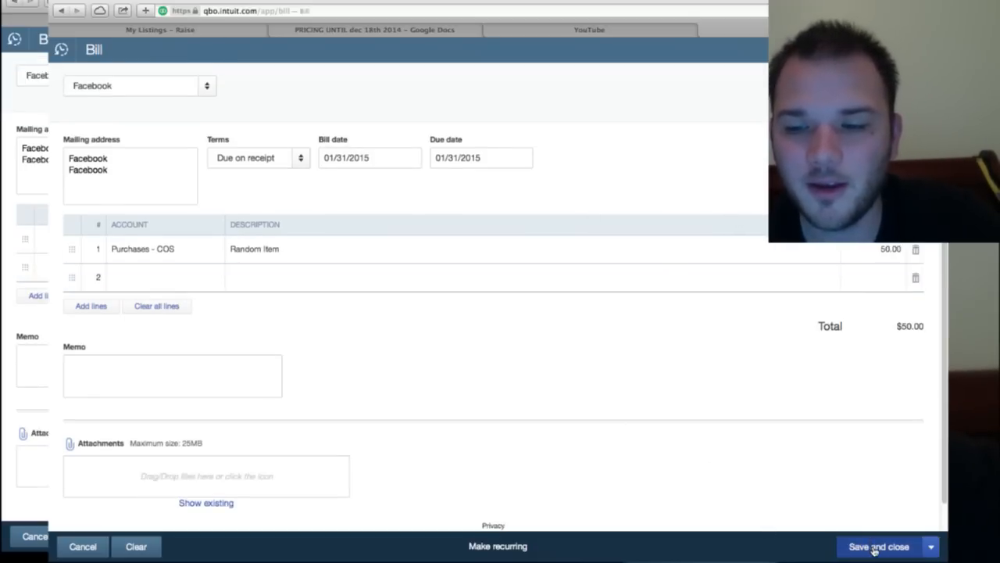
pyautogui.click(878, 547)
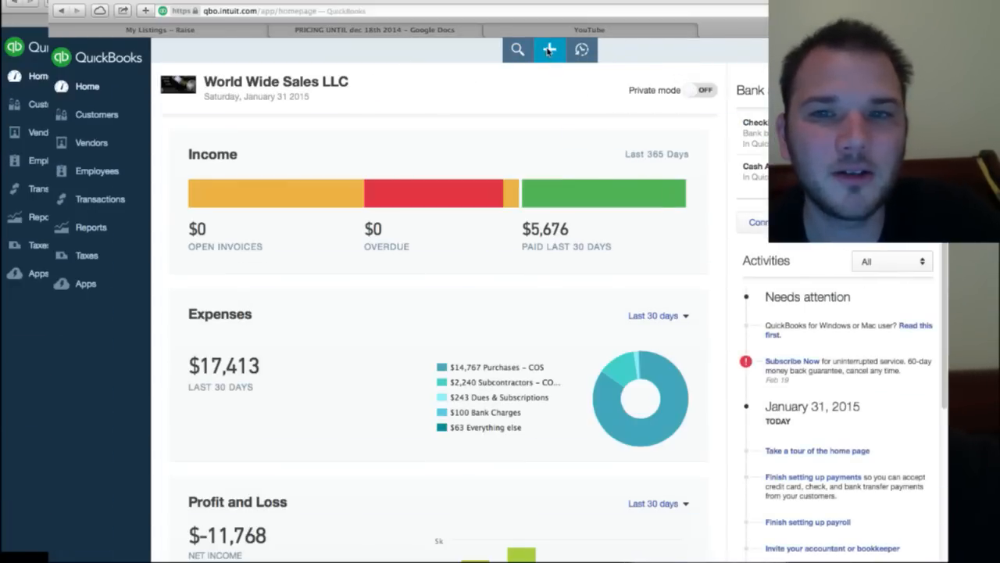
# Open Pay Bills and tick then untick the $50 Facebook bill, leaving it unpaid
pyautogui.click(549, 49)
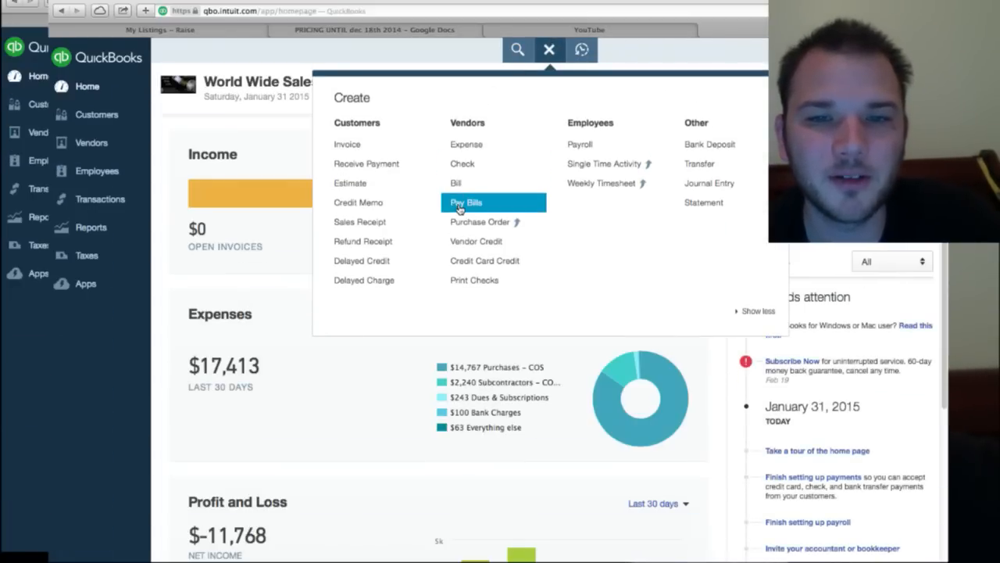
pyautogui.click(465, 202)
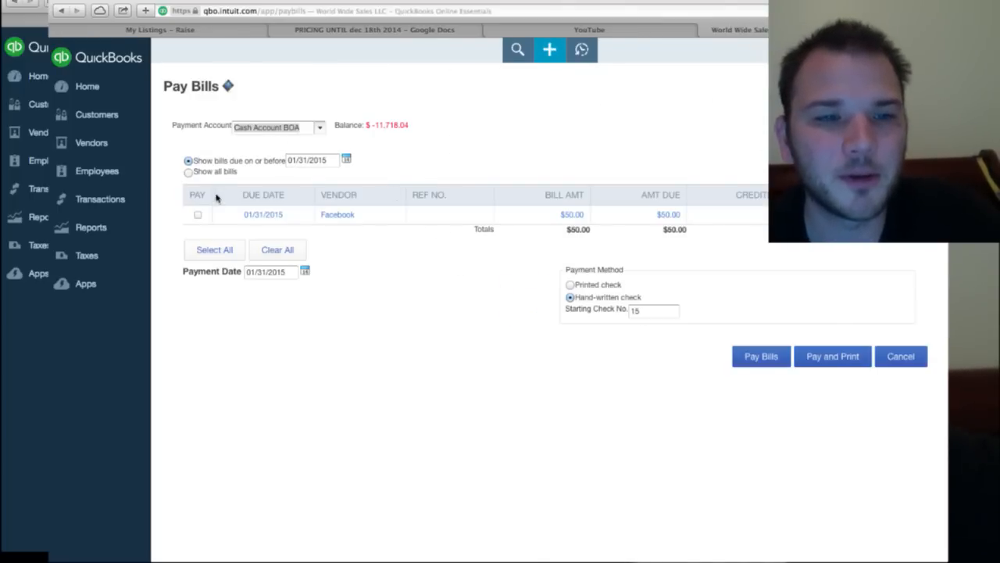
pyautogui.click(198, 214)
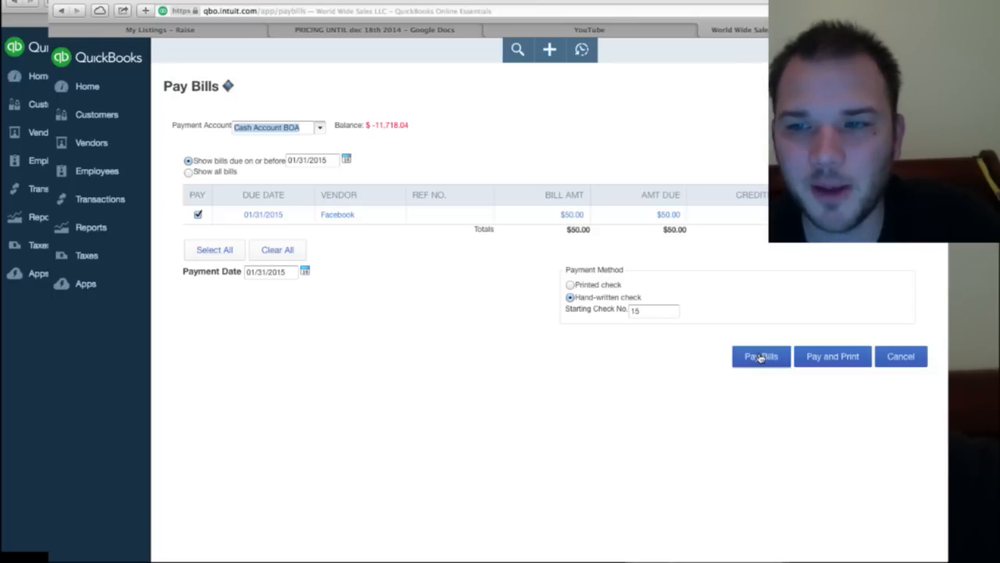
pyautogui.moveTo(622, 247)
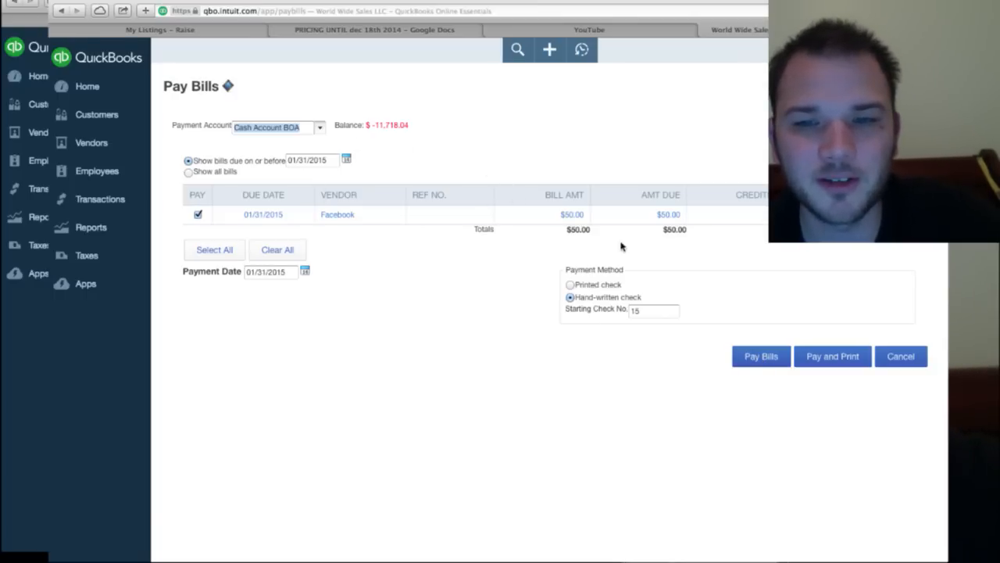
pyautogui.click(198, 214)
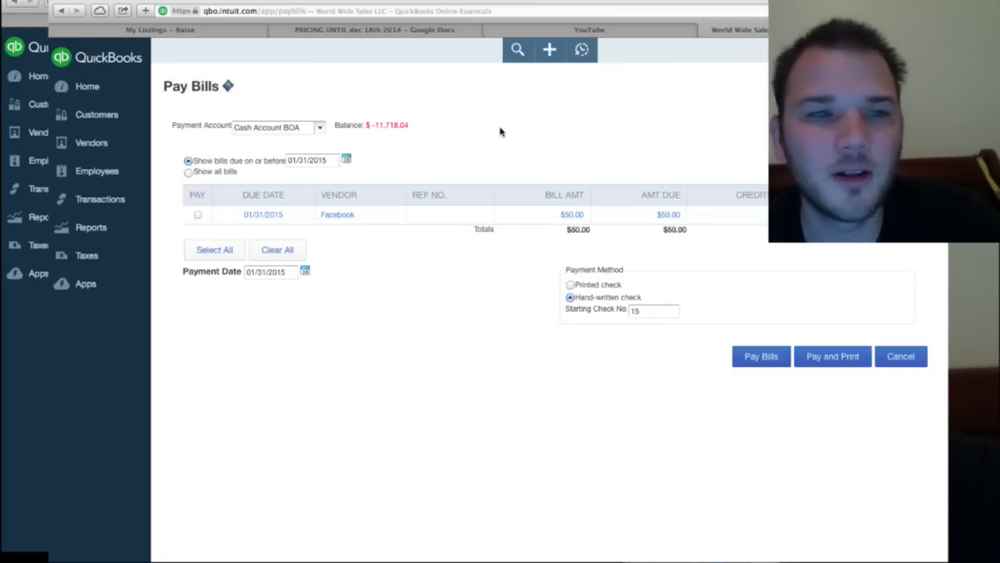
pyautogui.click(549, 50)
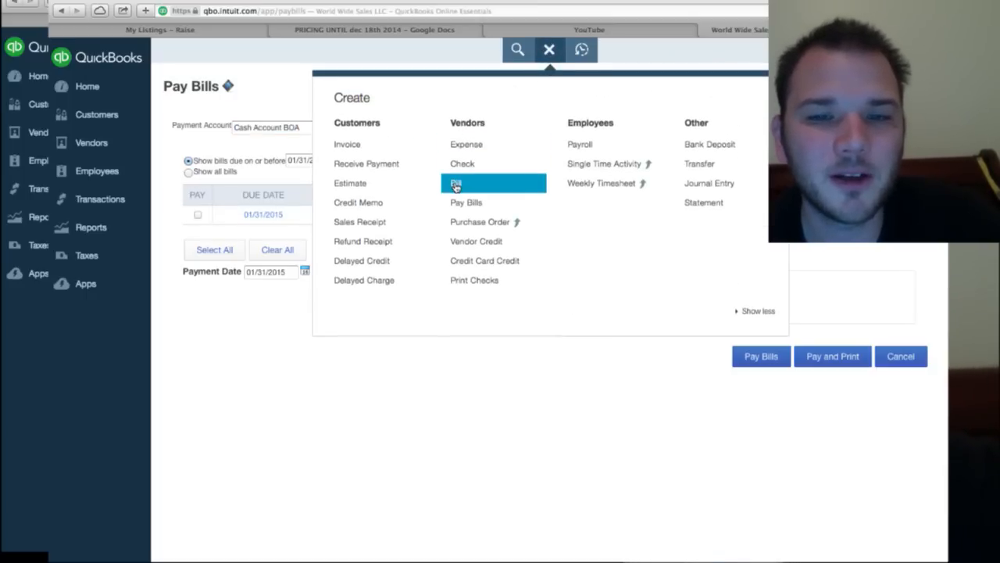
pyautogui.click(456, 183)
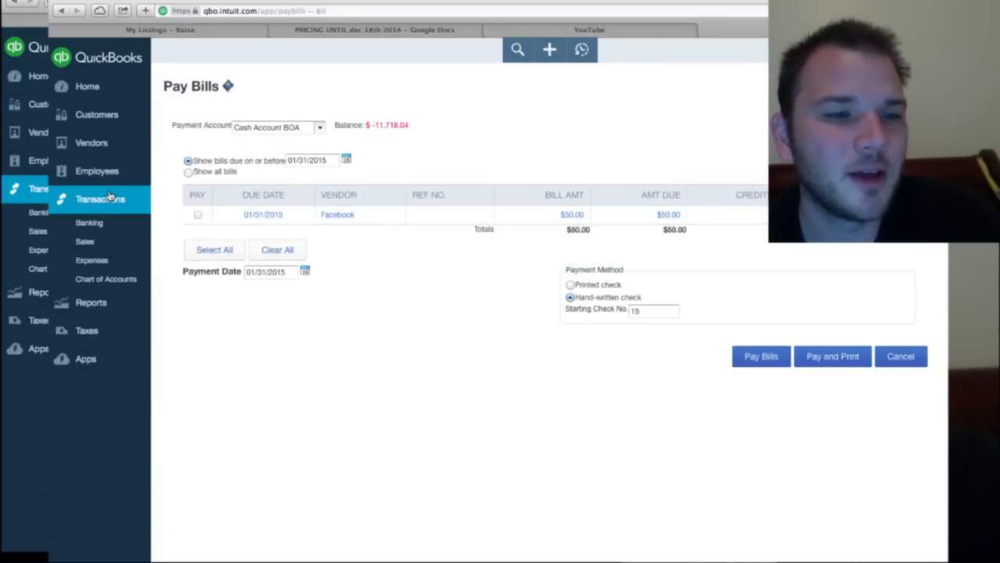
# Go to Transactions > Expenses, tick the Facebook row, and reopen the $50 bill
pyautogui.click(91, 259)
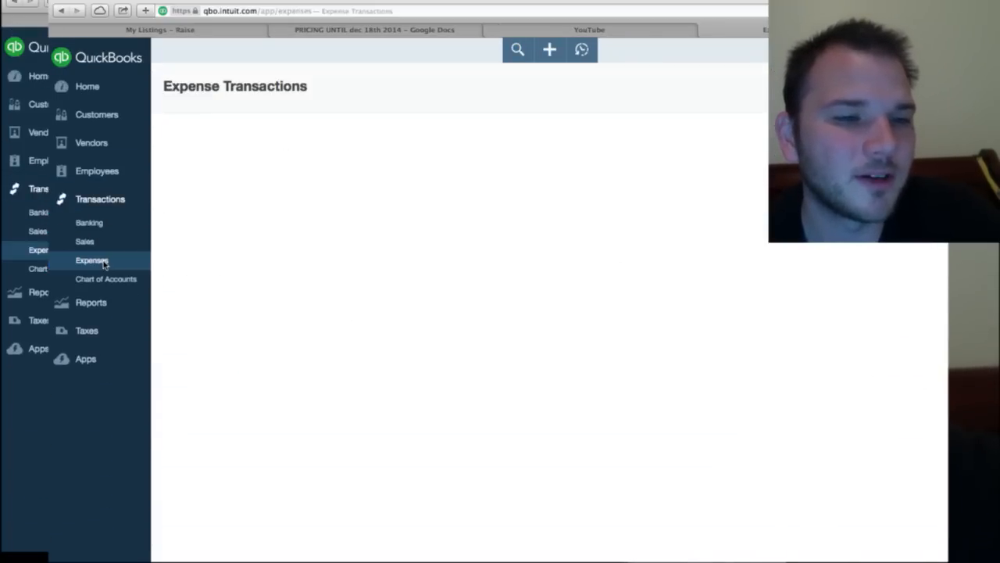
pyautogui.click(92, 260)
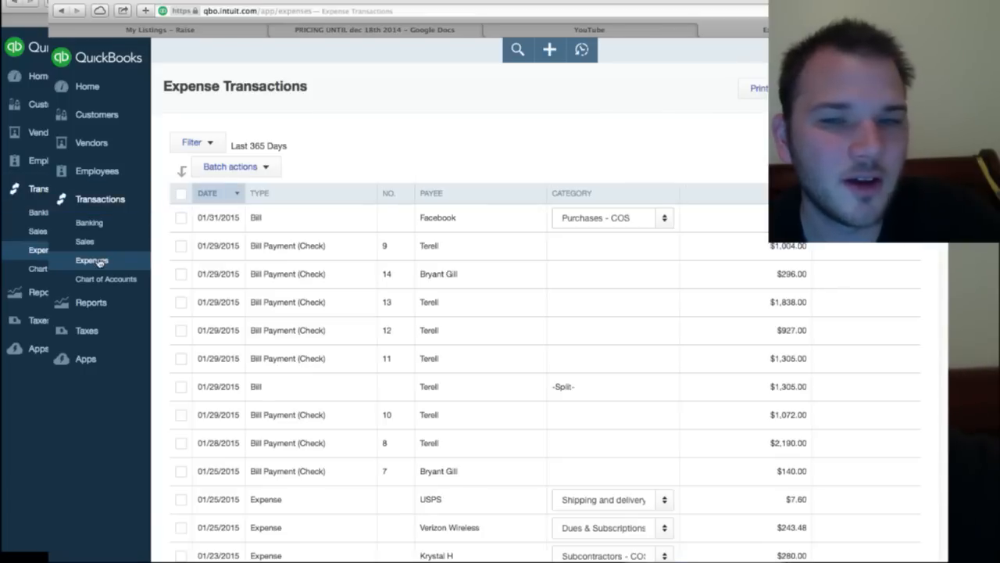
pyautogui.click(181, 218)
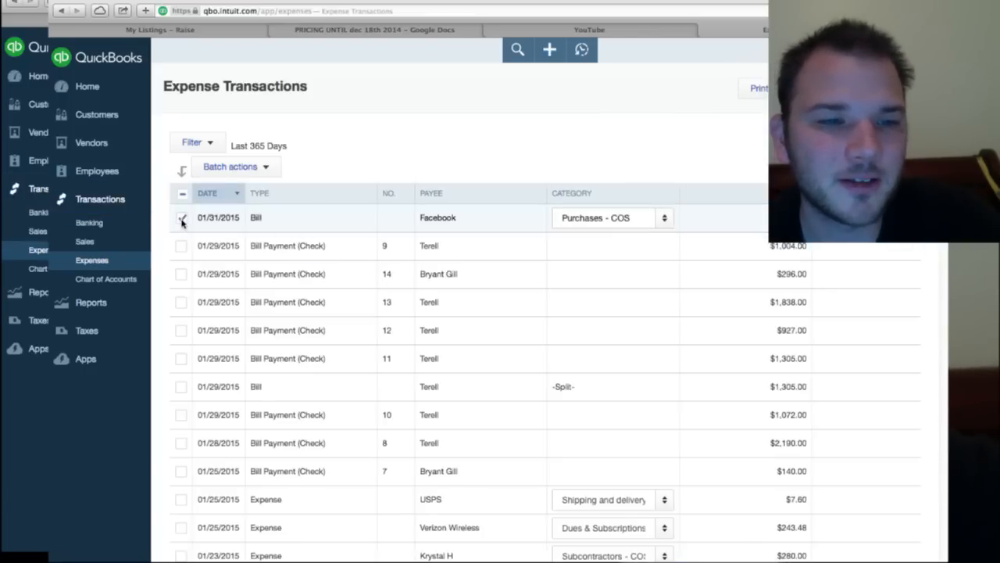
pyautogui.click(195, 142)
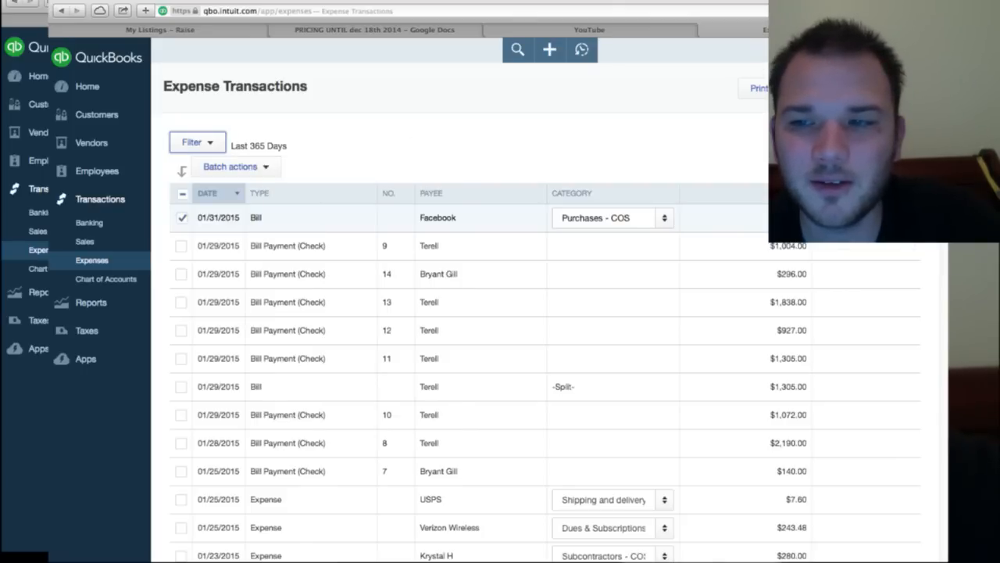
pyautogui.scroll(-3)
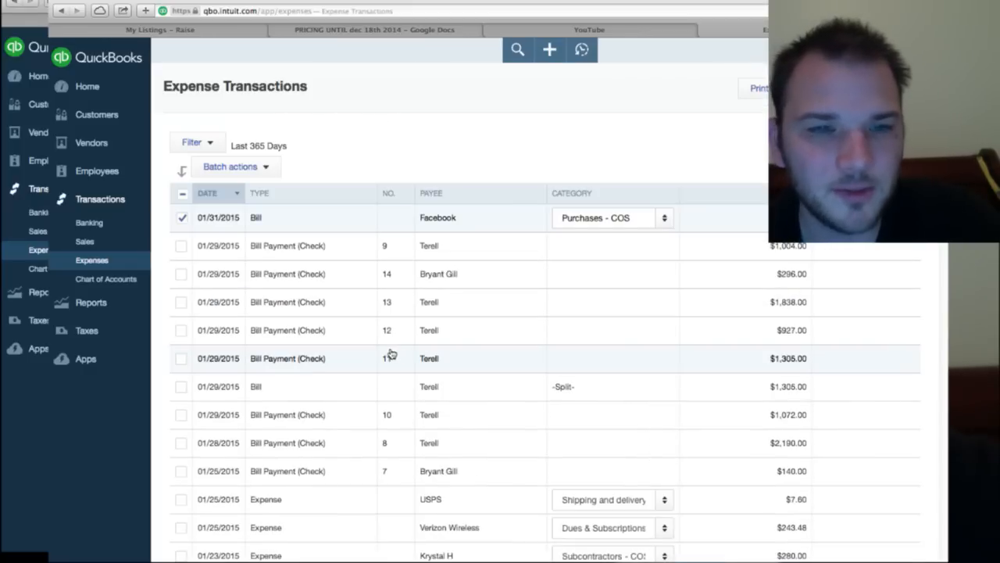
pyautogui.click(229, 166)
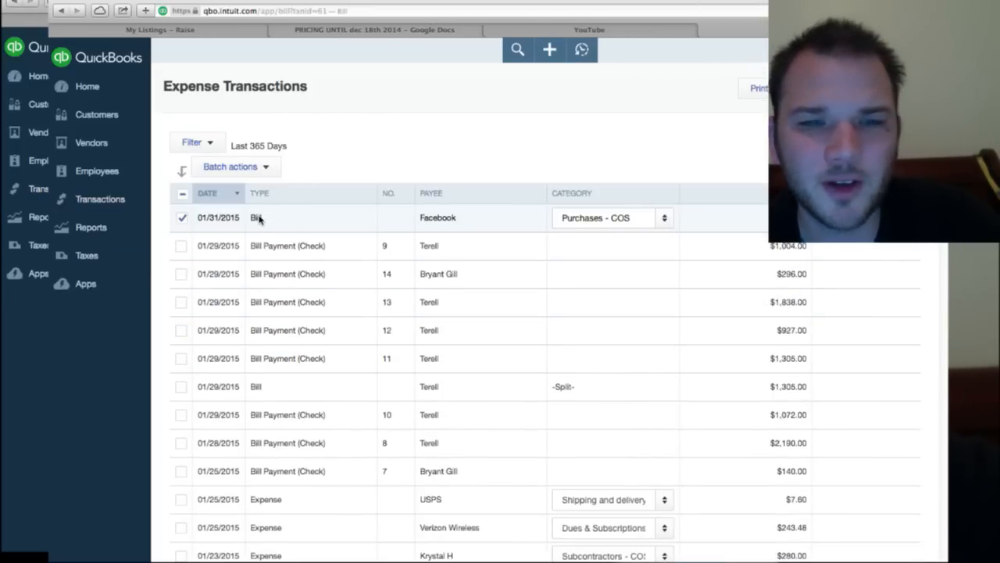
pyautogui.click(256, 217)
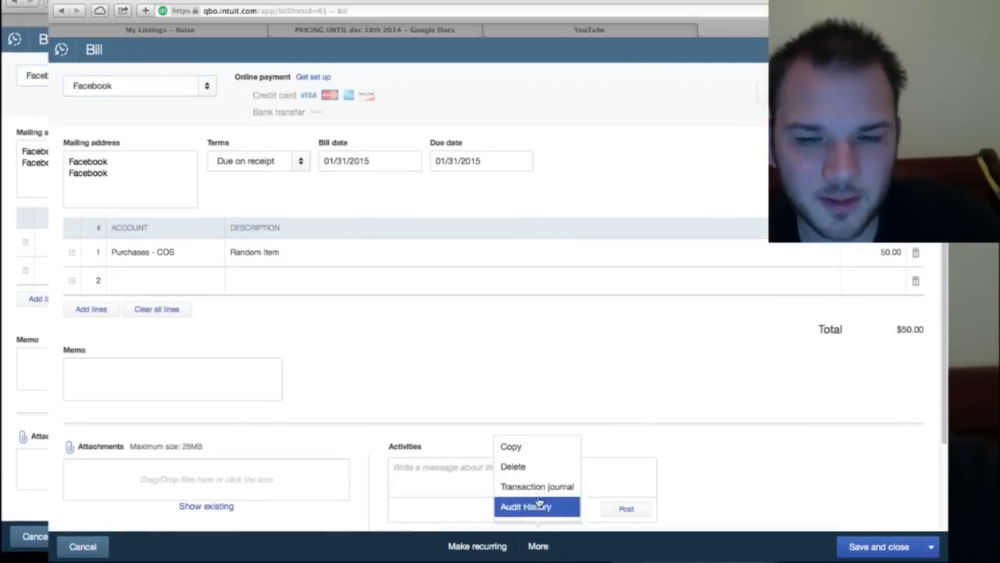
# Delete the Facebook bill via More > Delete and confirm with Yes
pyautogui.click(512, 466)
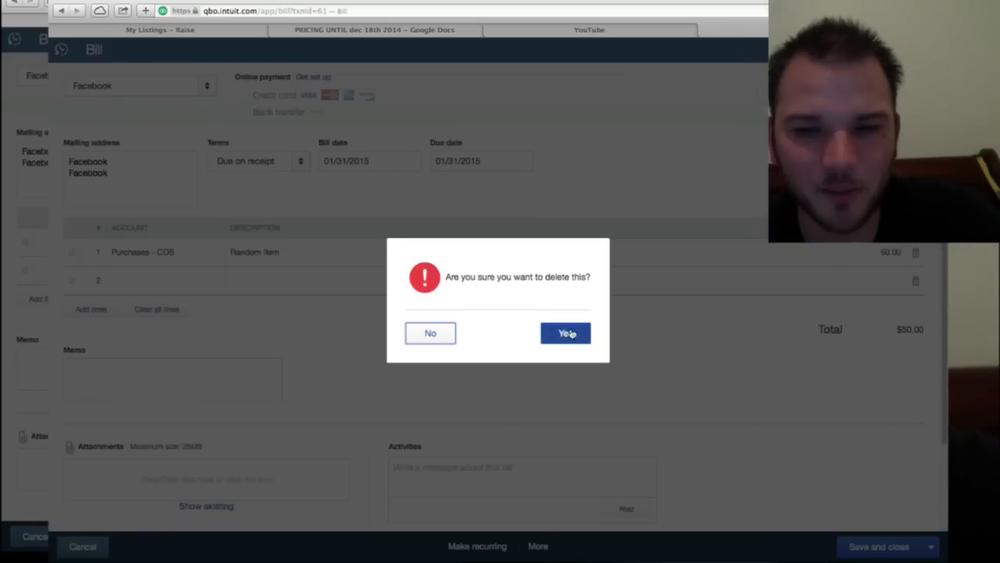
pyautogui.click(565, 333)
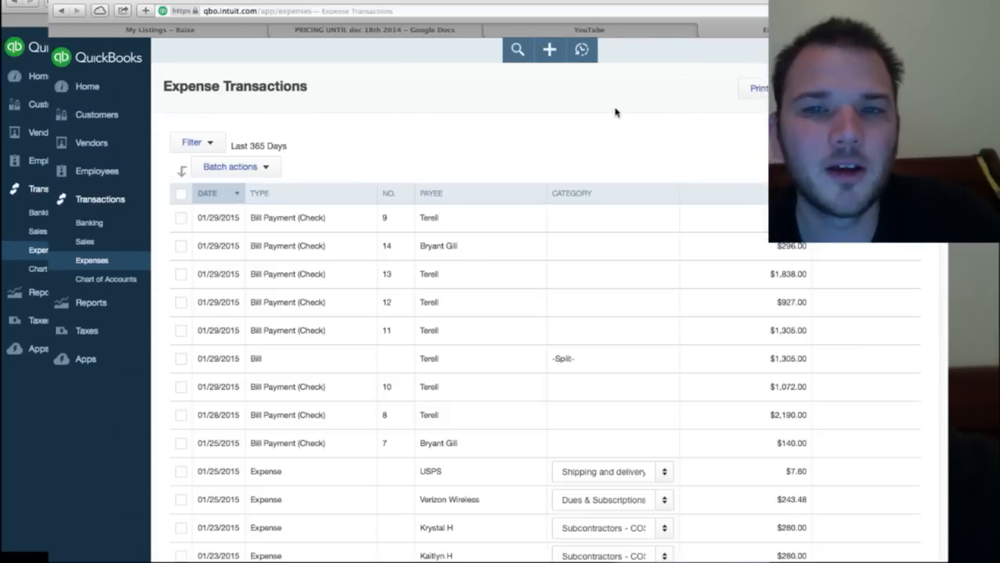
# Start a new invoice for customer Raise
pyautogui.click(549, 49)
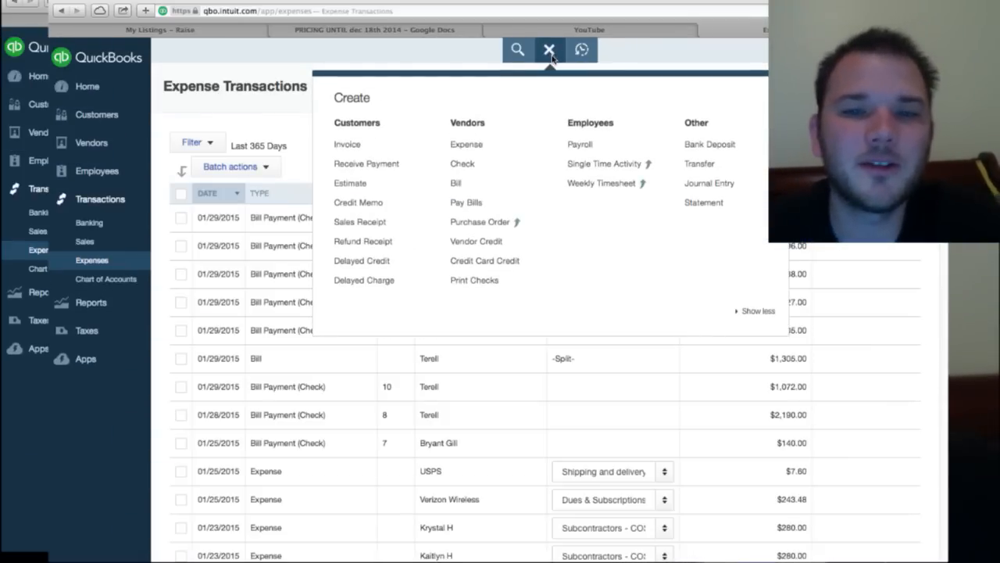
pyautogui.moveTo(348, 144)
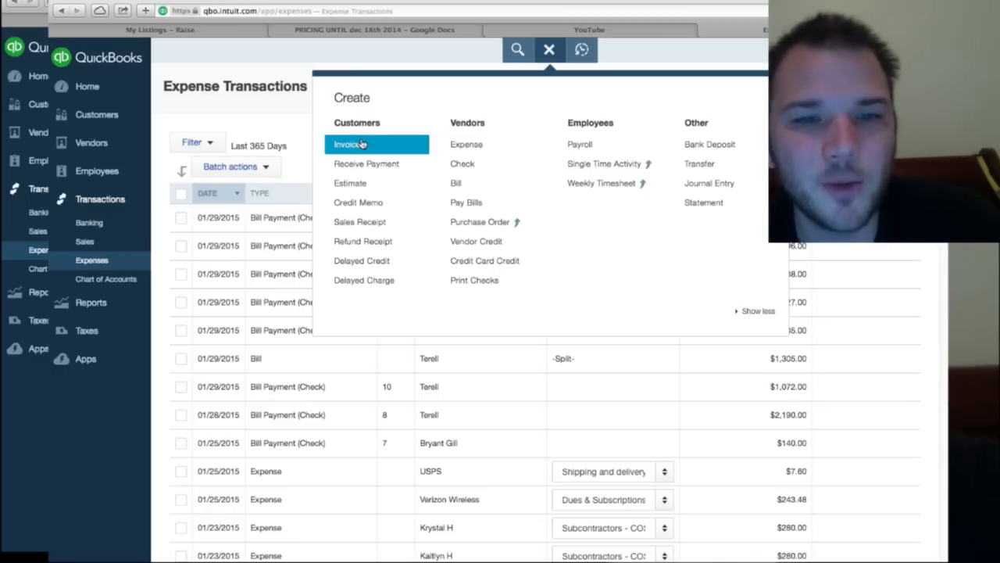
pyautogui.click(348, 144)
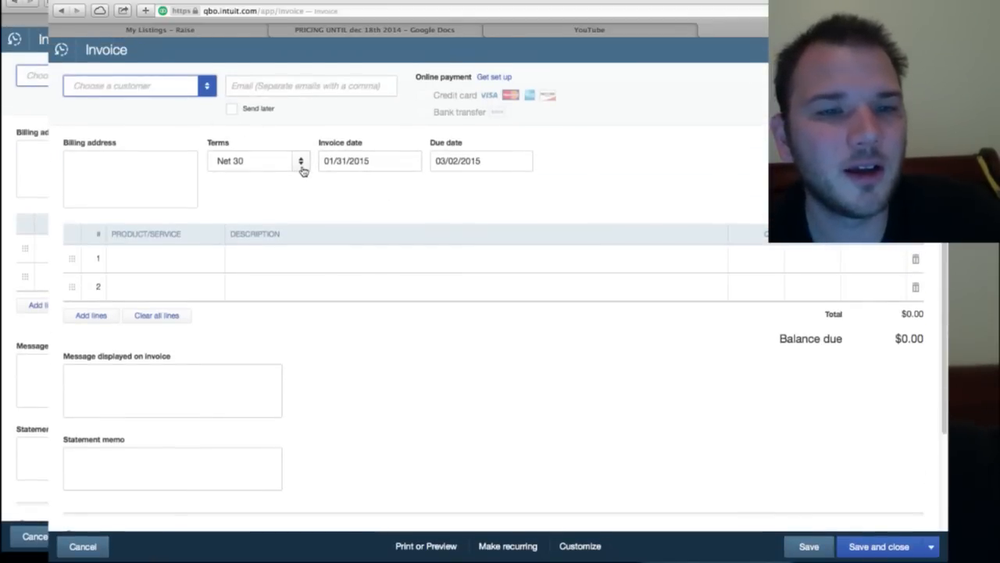
pyautogui.click(258, 161)
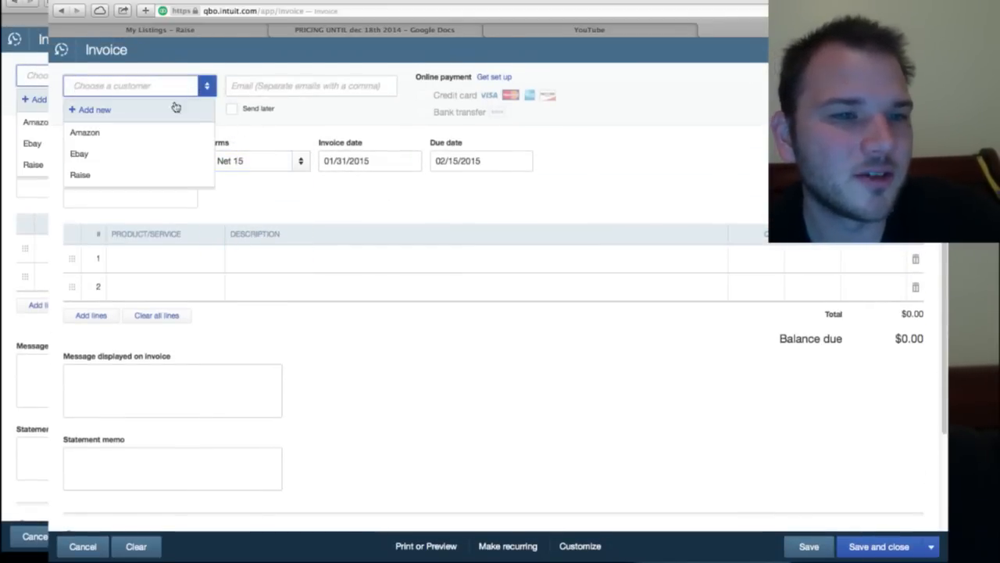
pyautogui.click(80, 174)
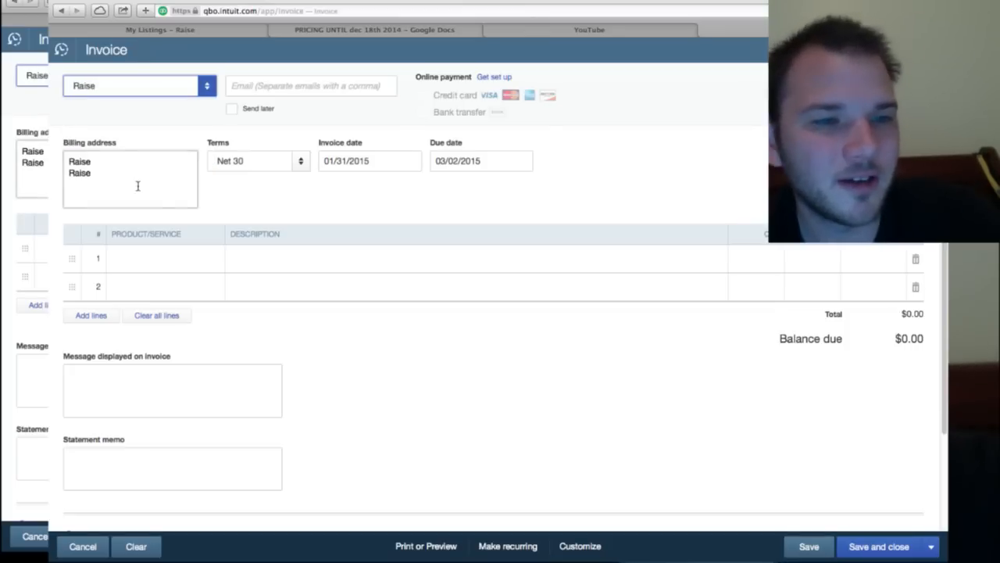
# Add a Sales product line, then cancel and discard the invoice without saving
pyautogui.click(156, 259)
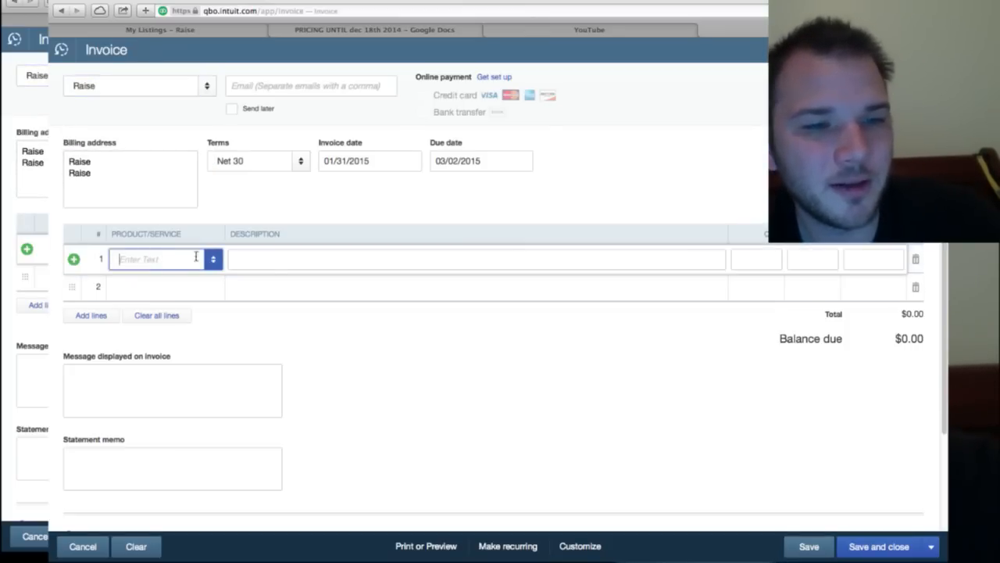
pyautogui.write('s')
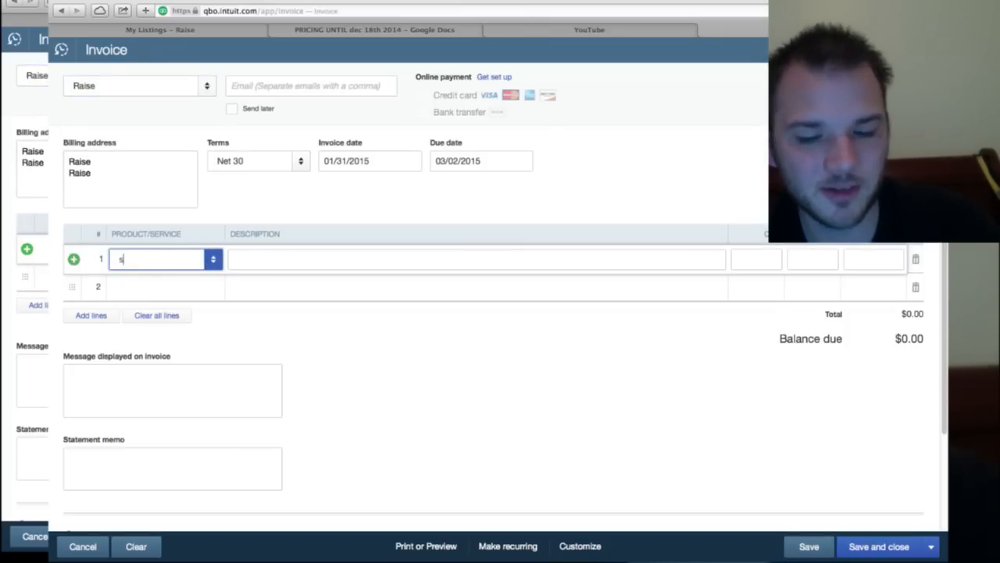
pyautogui.write('ales')
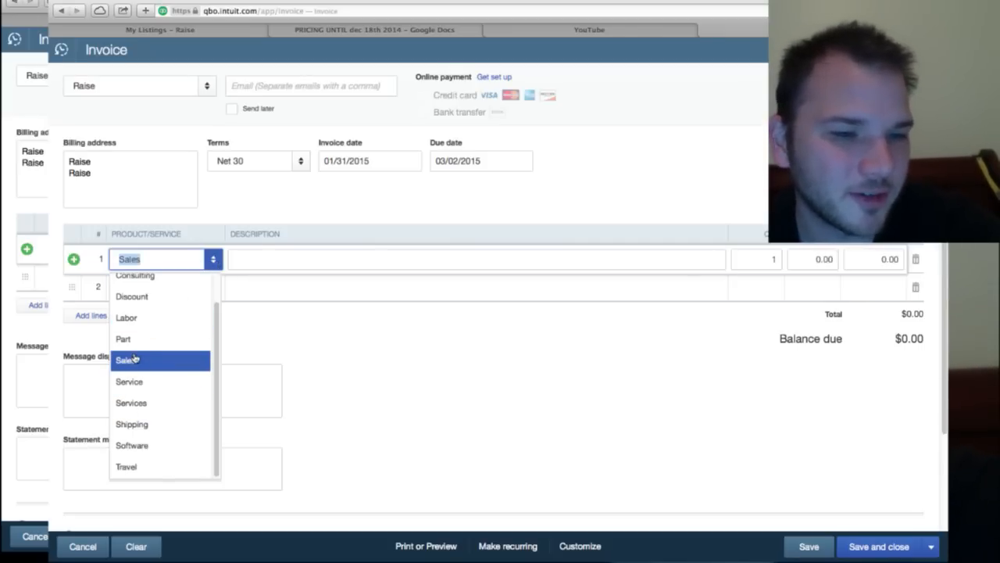
pyautogui.click(125, 359)
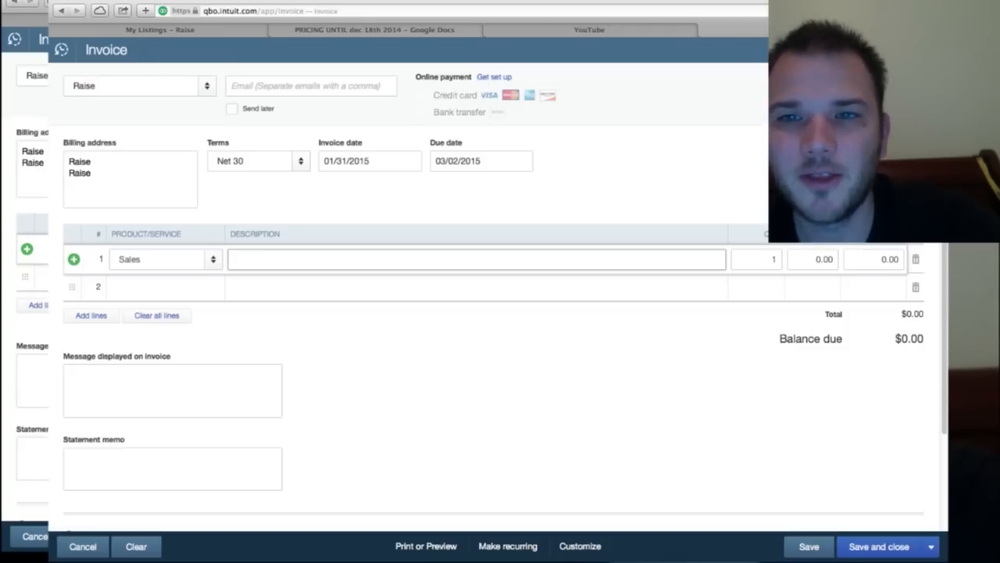
pyautogui.click(82, 547)
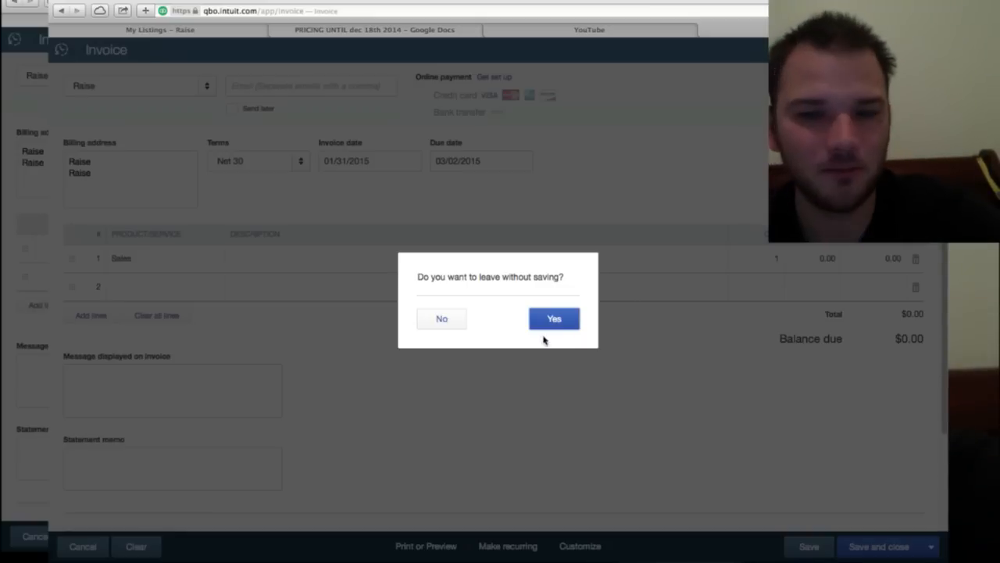
pyautogui.click(553, 318)
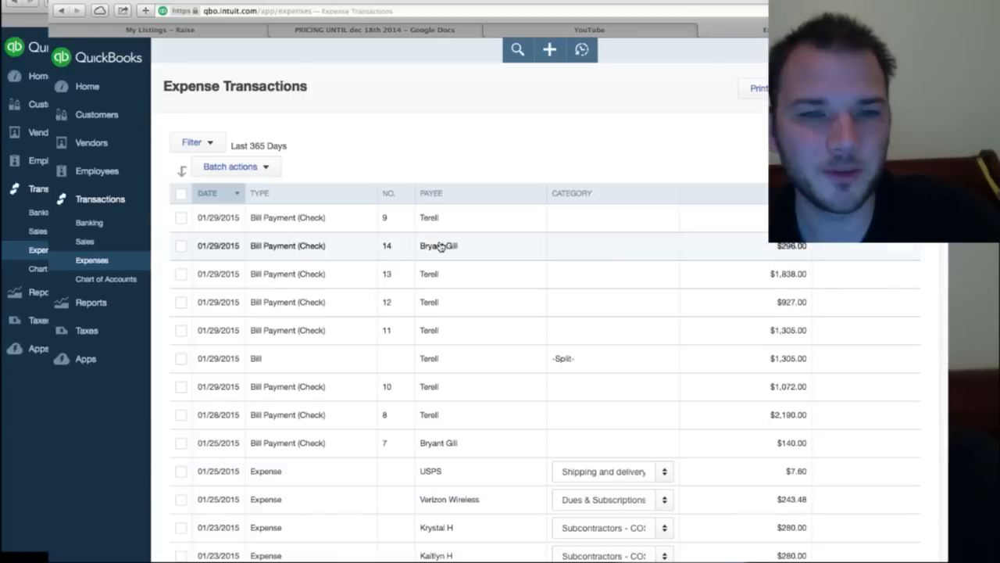
# Return to the World Wide Sales LLC dashboard, browsing + Create options without choosing one
pyautogui.click(549, 50)
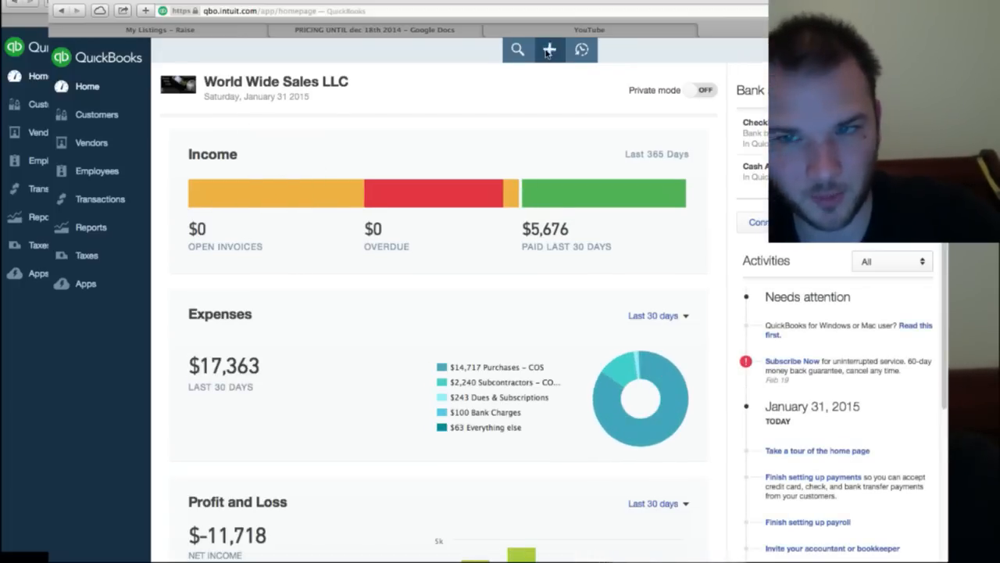
pyautogui.click(549, 49)
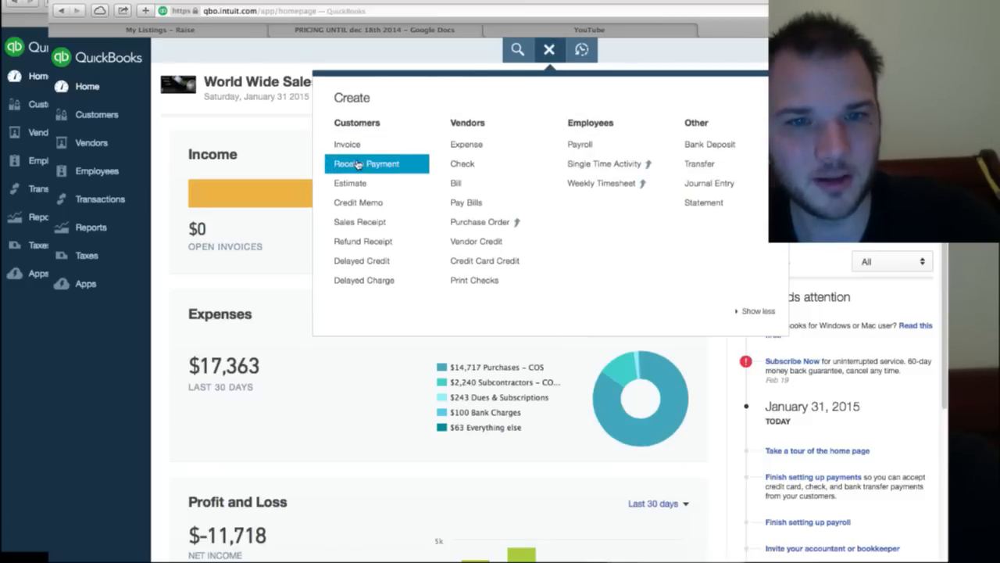
pyautogui.moveTo(485, 202)
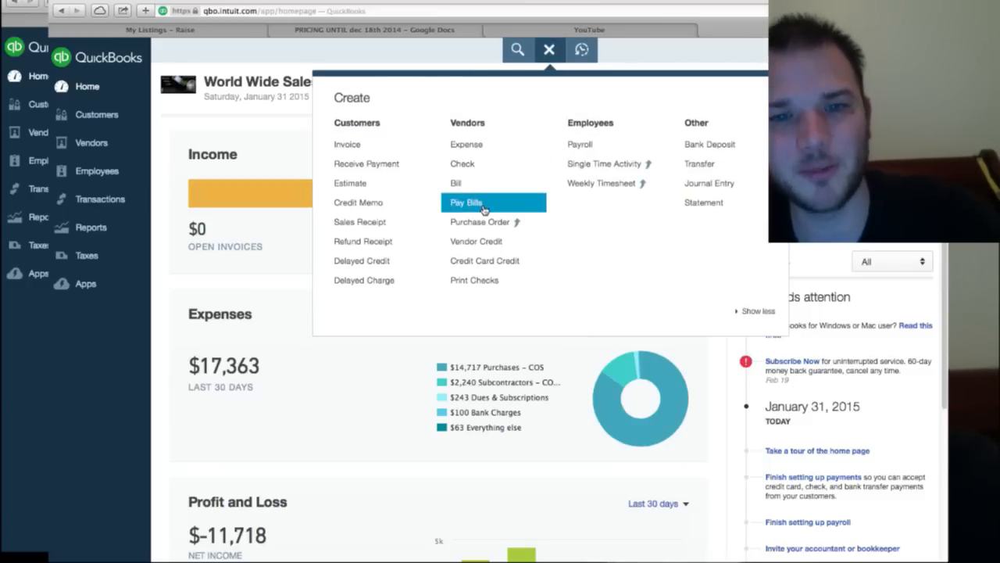
pyautogui.moveTo(350, 183)
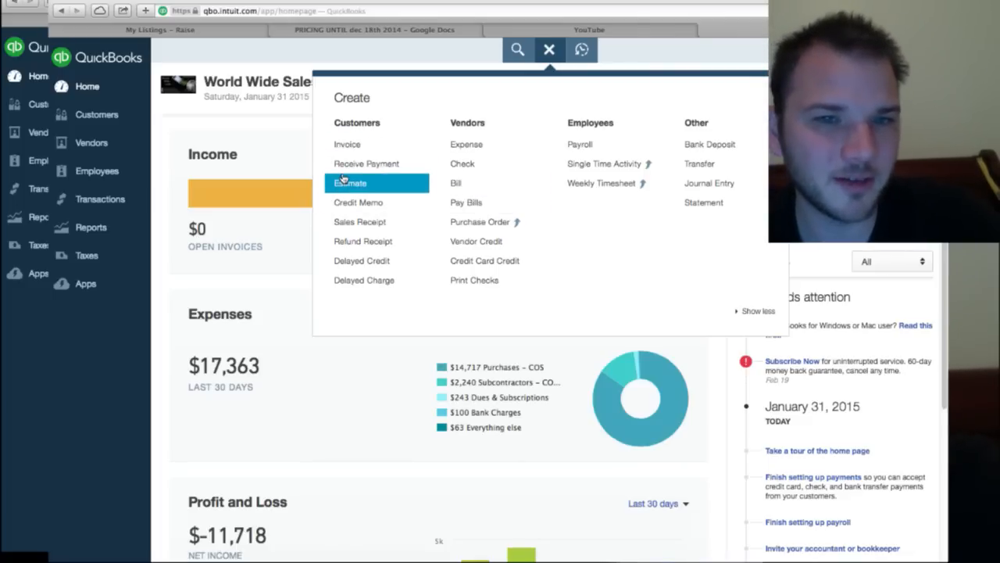
pyautogui.moveTo(359, 202)
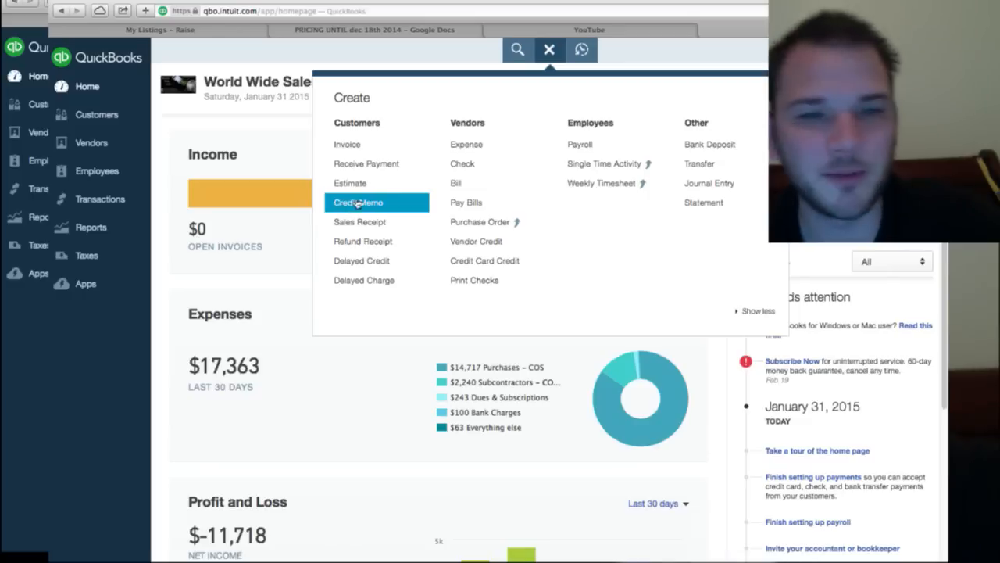
pyautogui.moveTo(350, 183)
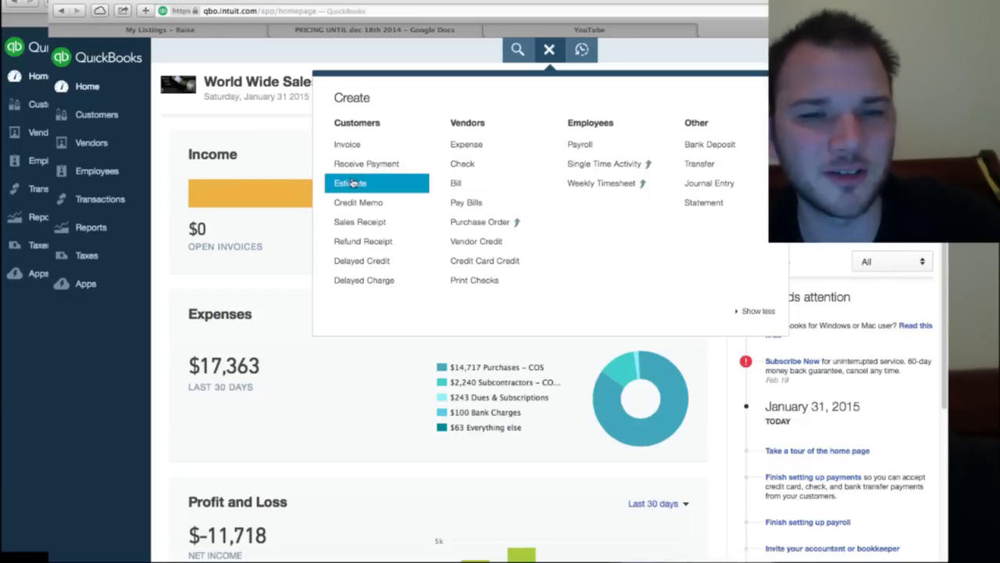
pyautogui.moveTo(360, 222)
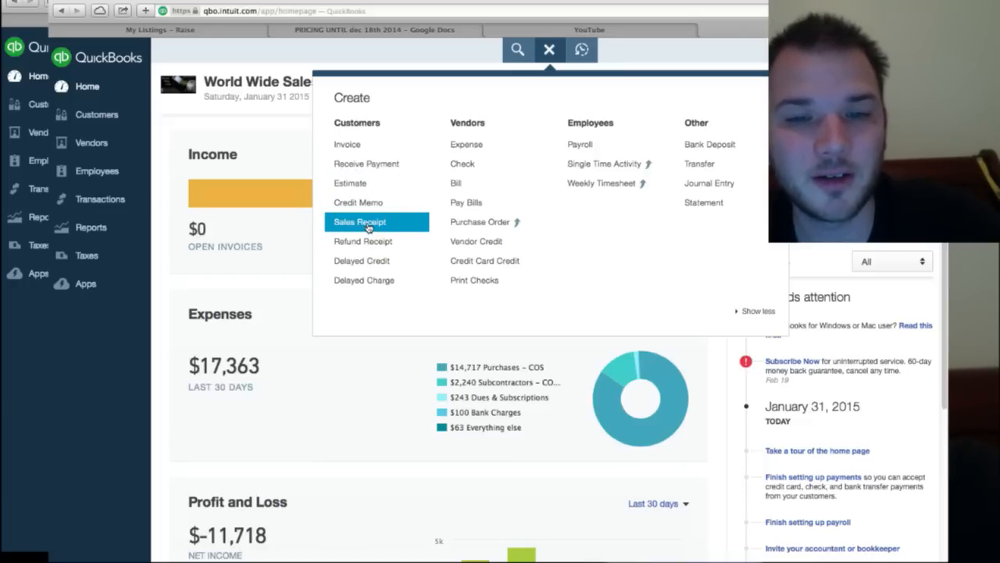
pyautogui.moveTo(357, 353)
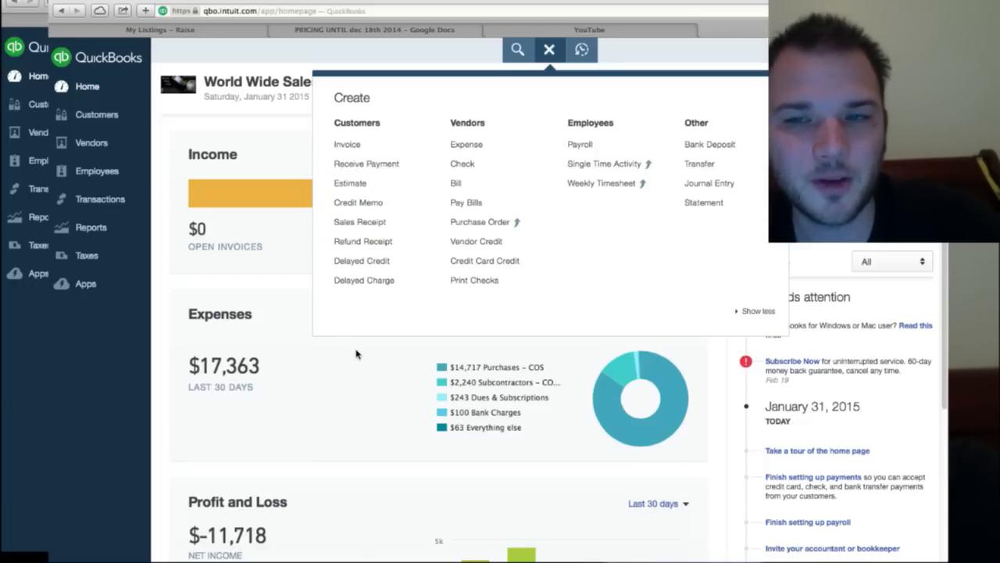
pyautogui.click(549, 49)
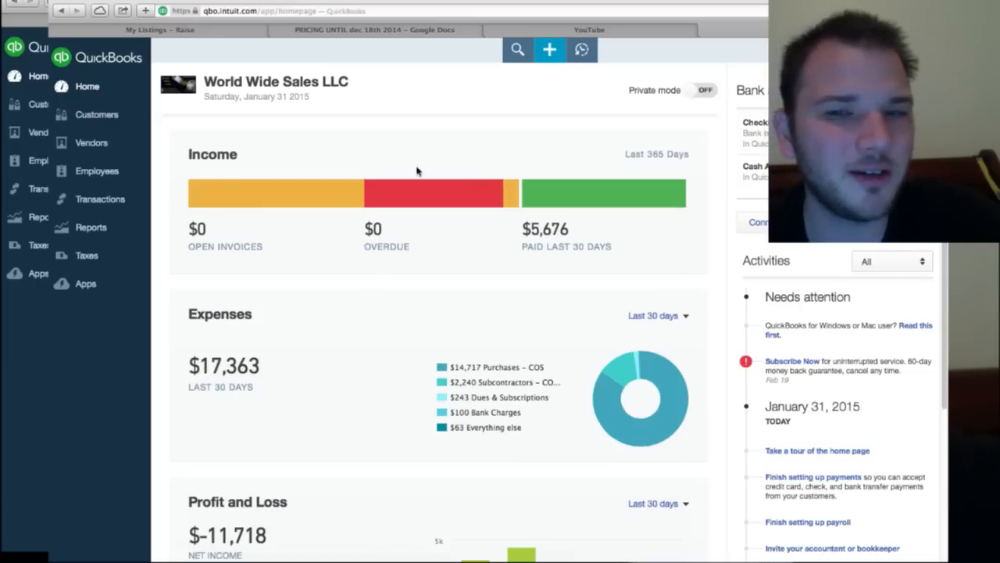
pyautogui.scroll(-3)
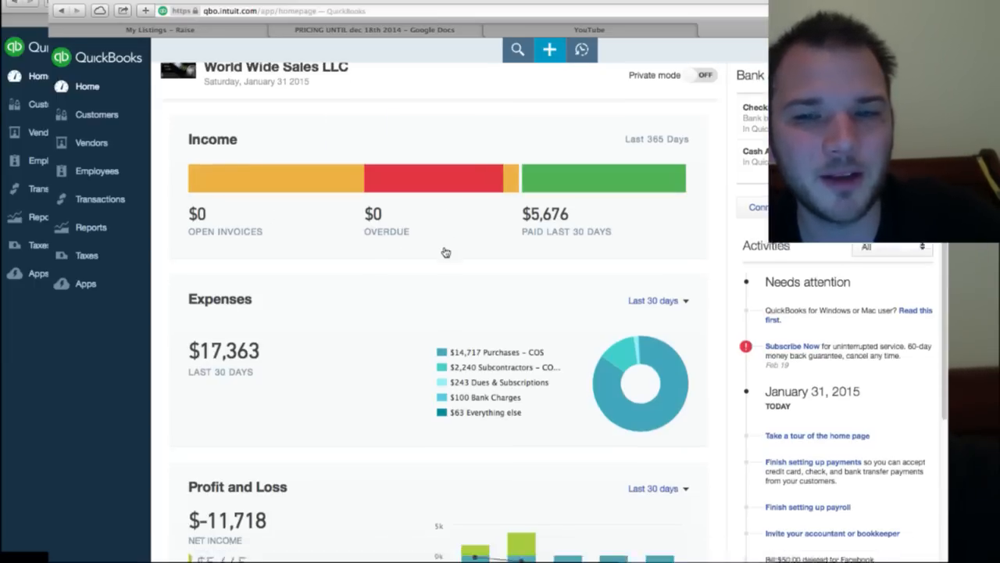
pyautogui.scroll(-3)
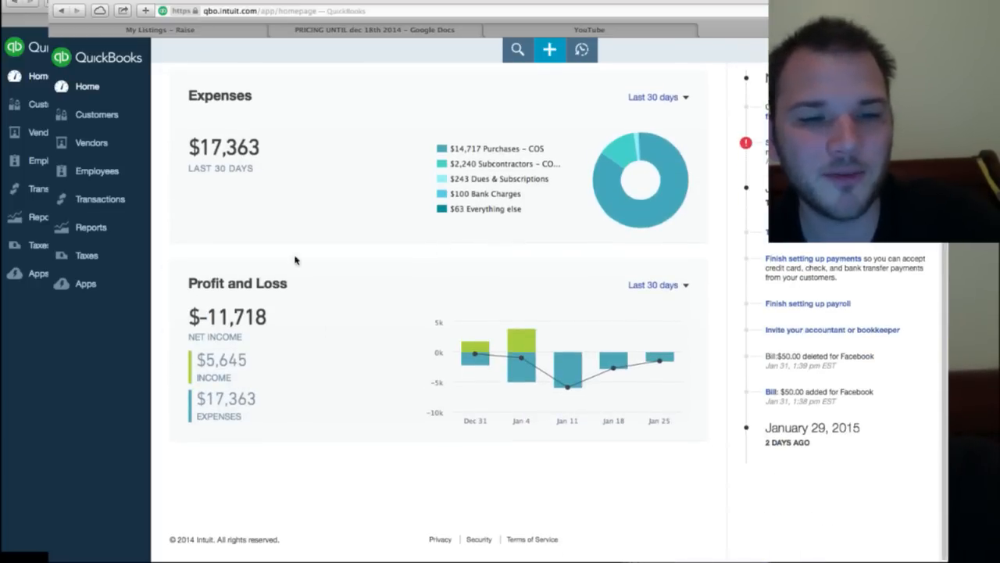
pyautogui.moveTo(599, 143)
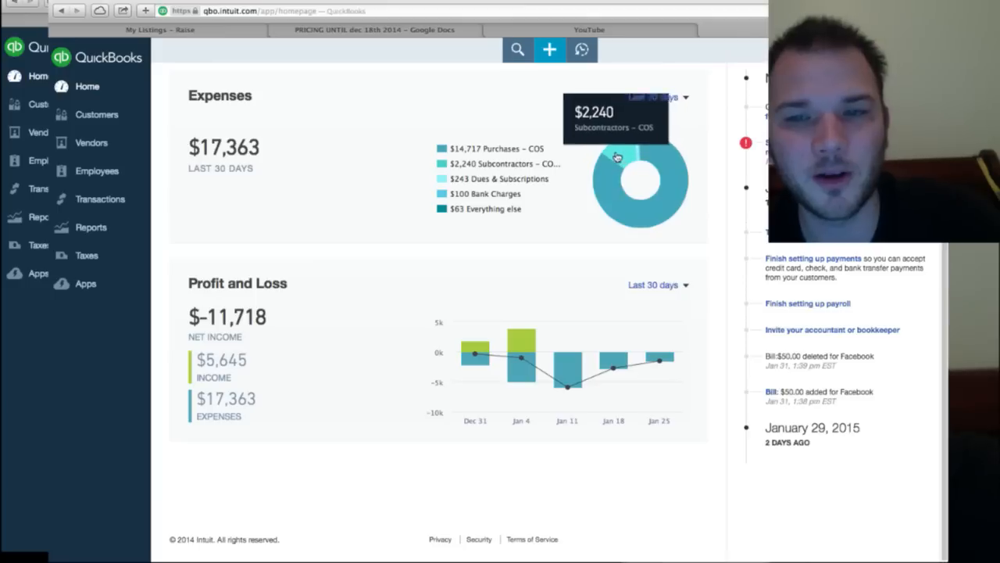
pyautogui.moveTo(327, 240)
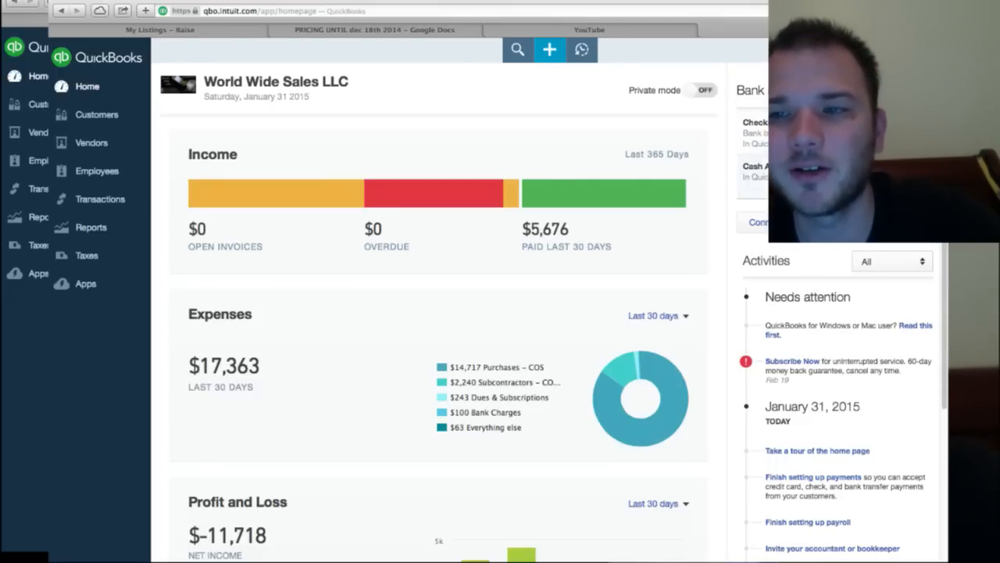
pyautogui.moveTo(441, 206)
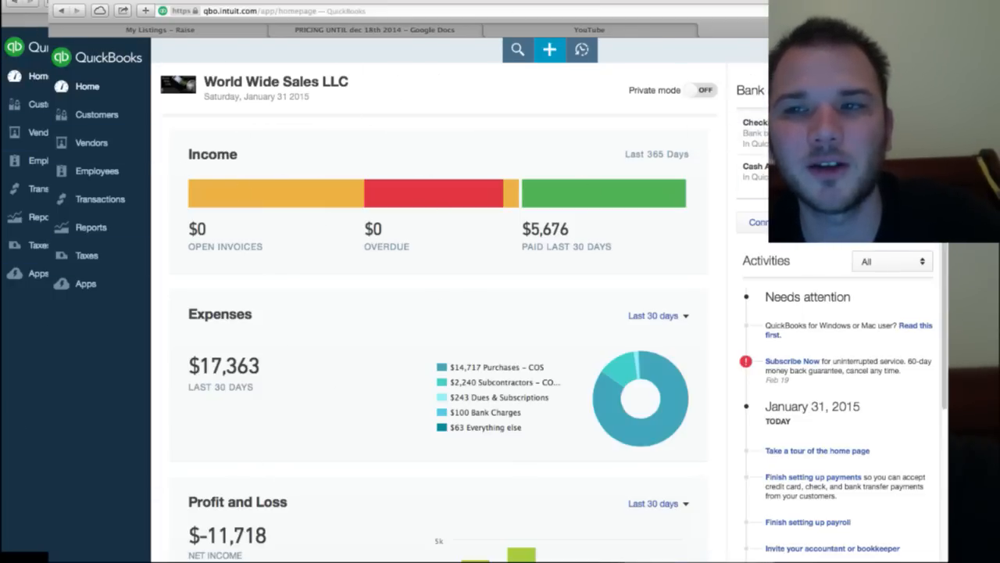
pyautogui.click(581, 49)
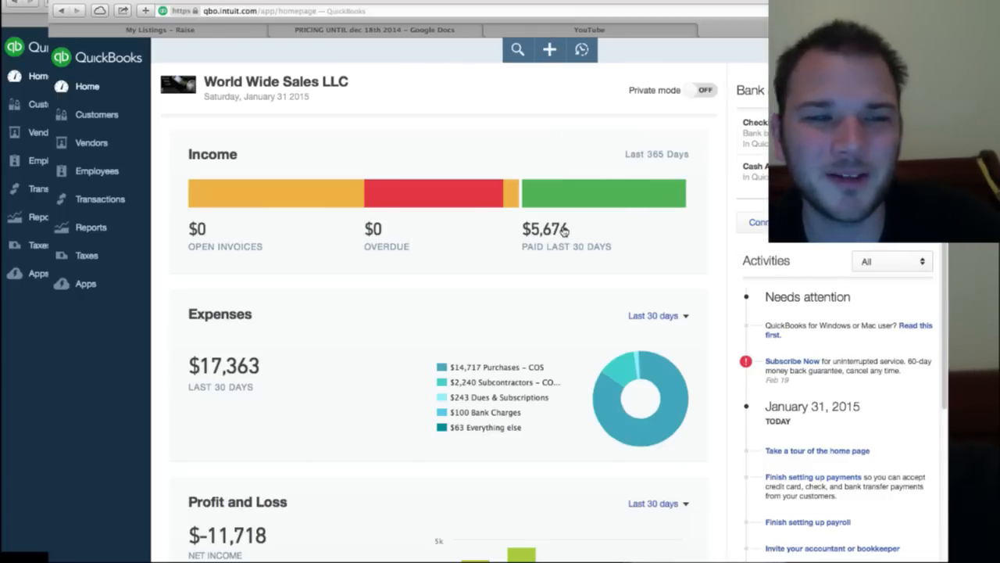
pyautogui.moveTo(637, 381)
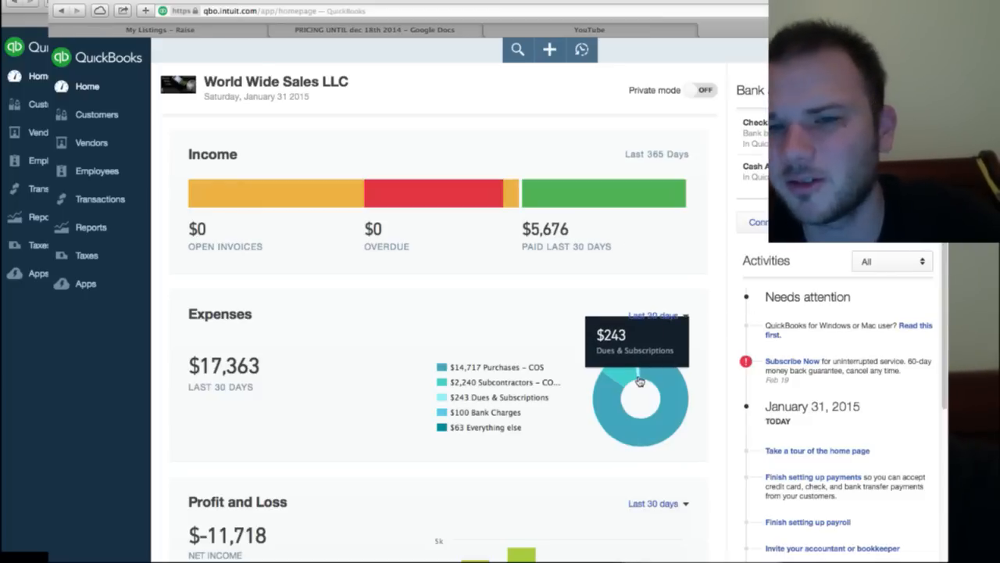
pyautogui.moveTo(406, 355)
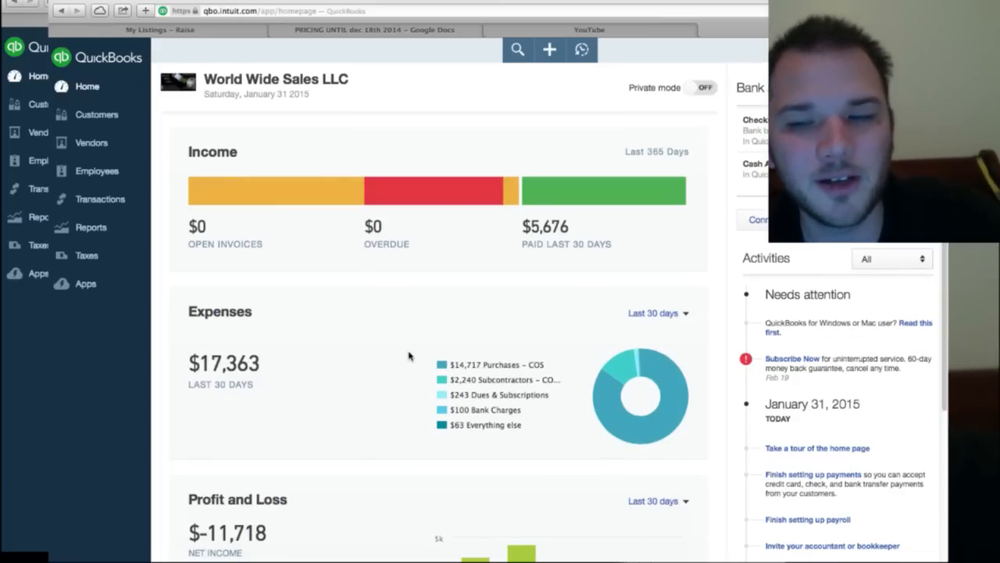
pyautogui.scroll(-3)
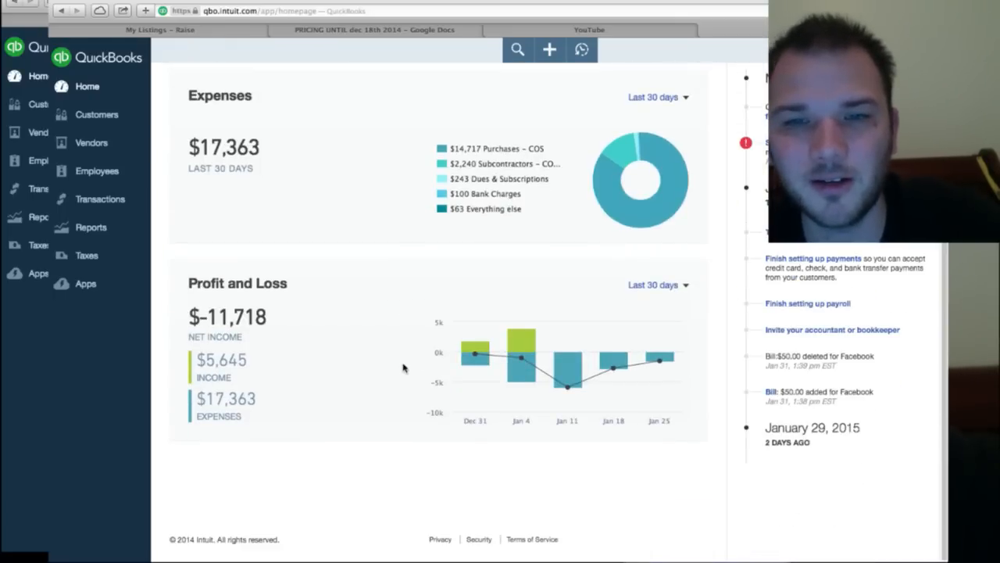
pyautogui.click(86, 86)
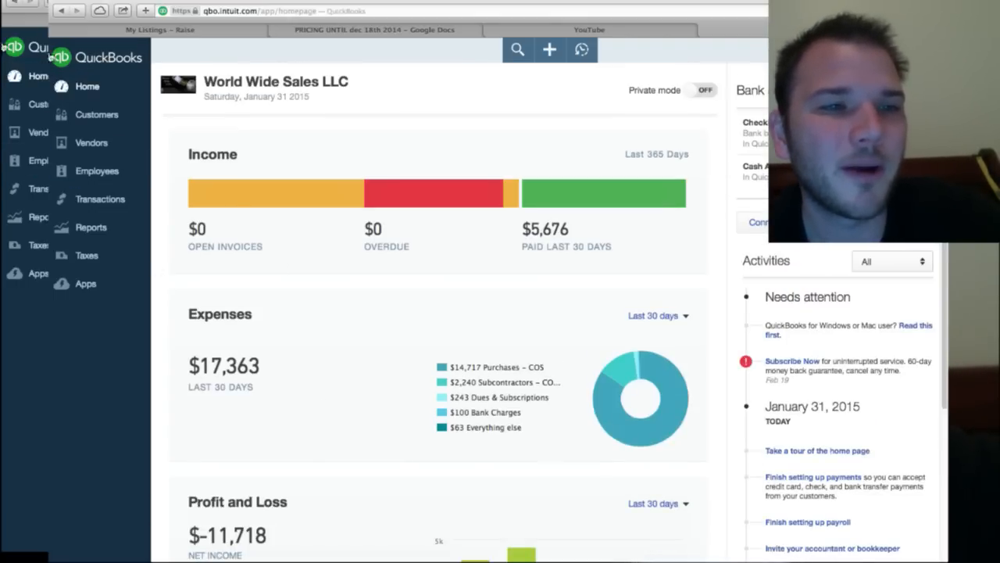
pyautogui.moveTo(437, 82)
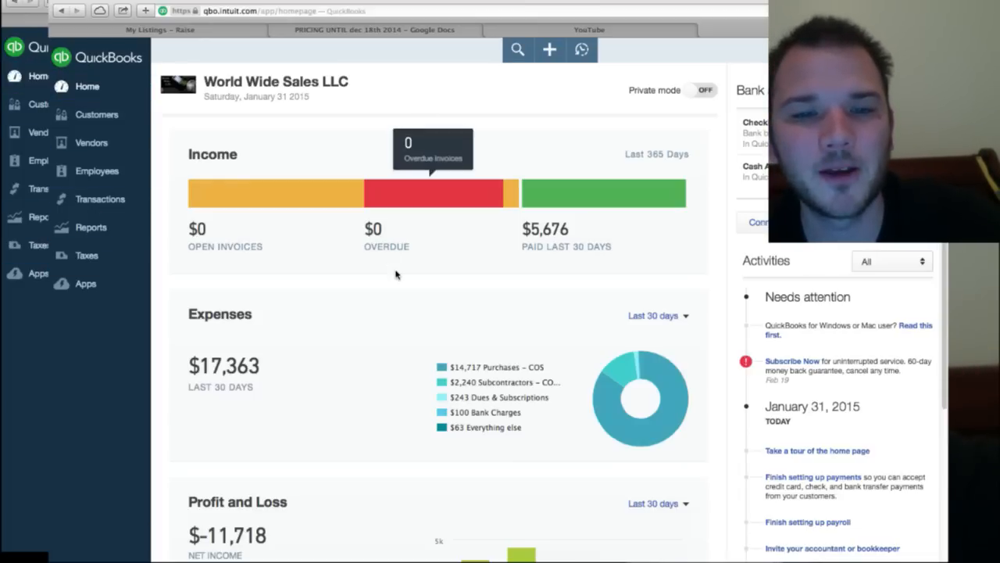
pyautogui.moveTo(395, 273)
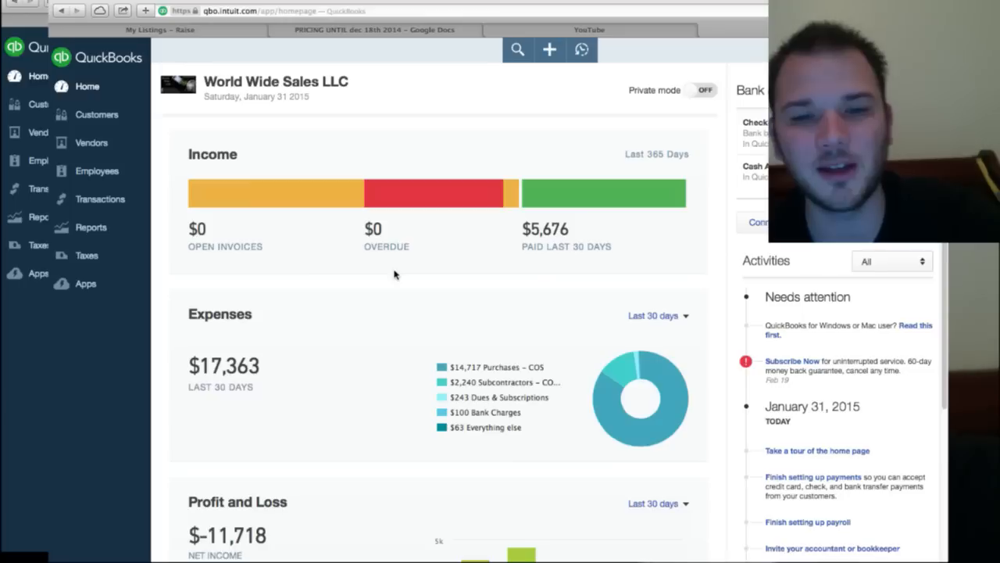
pyautogui.moveTo(368, 256)
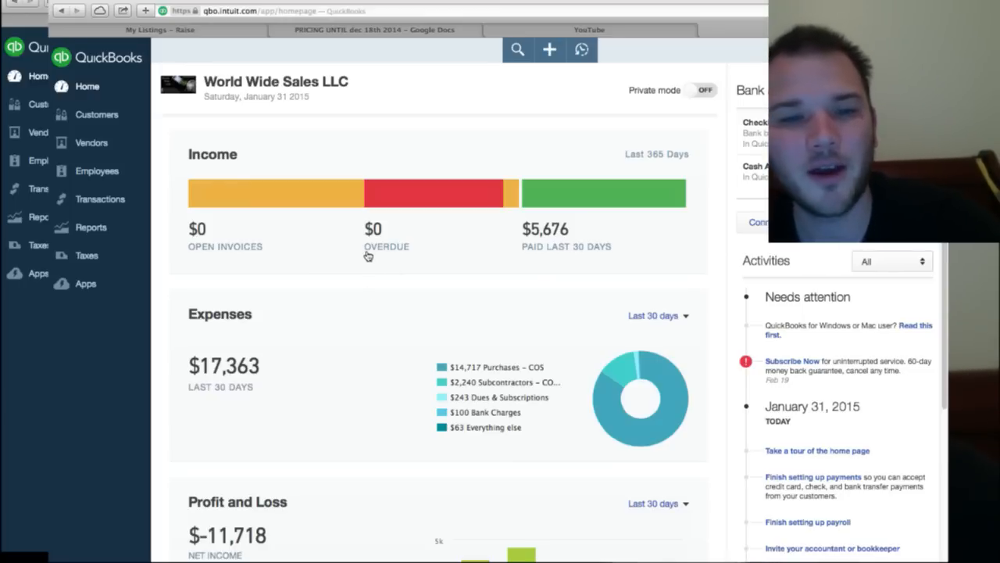